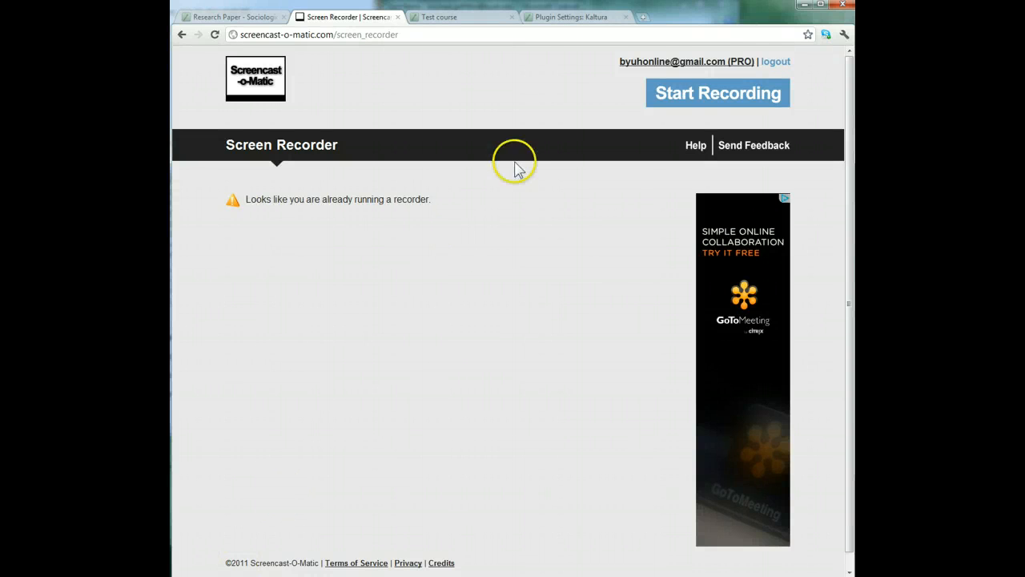
Switch to the Kaltura plugin settings tab and review its setup instructions and fields
click(573, 16)
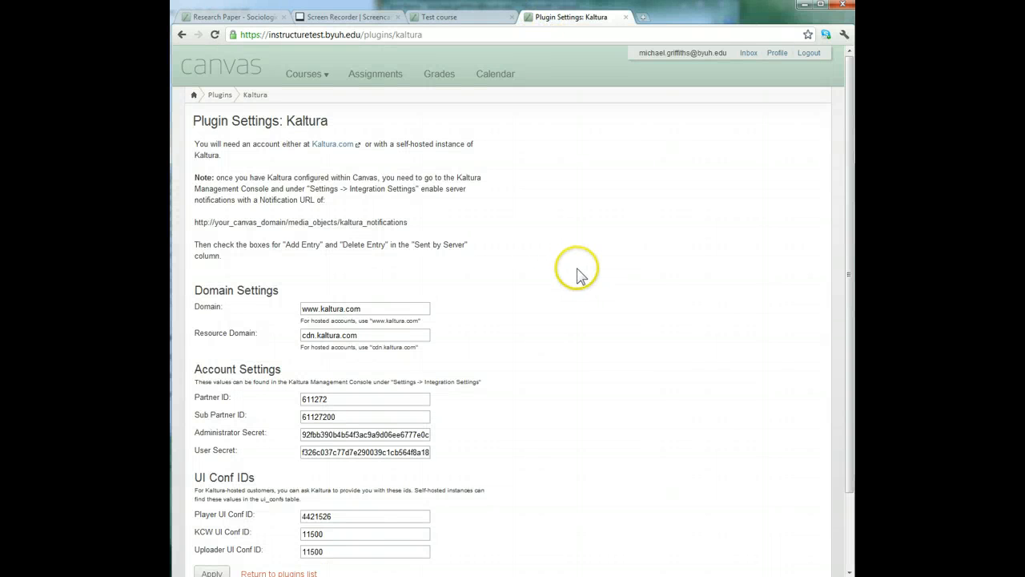
mouse_move(590, 273)
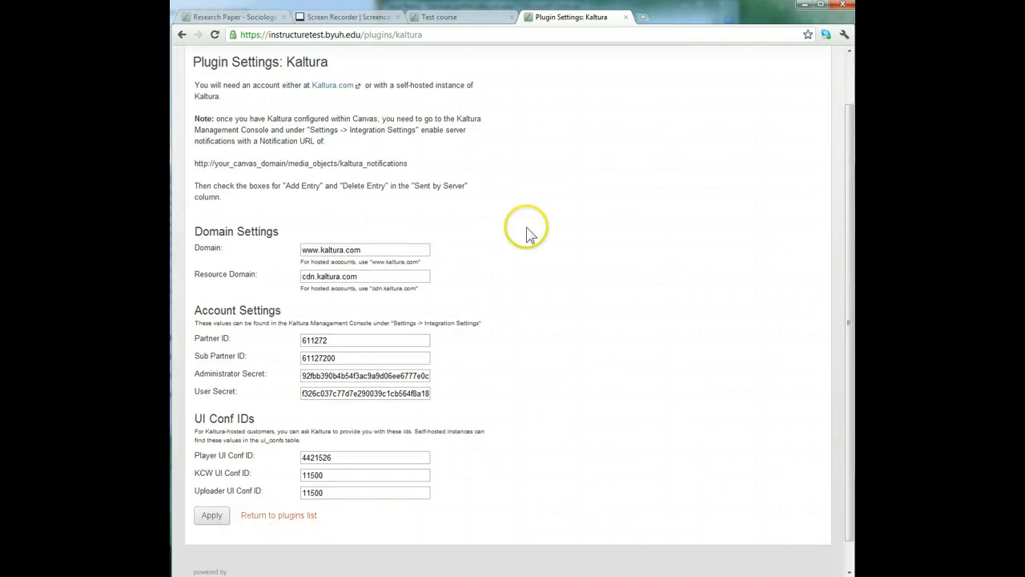
mouse_move(578, 196)
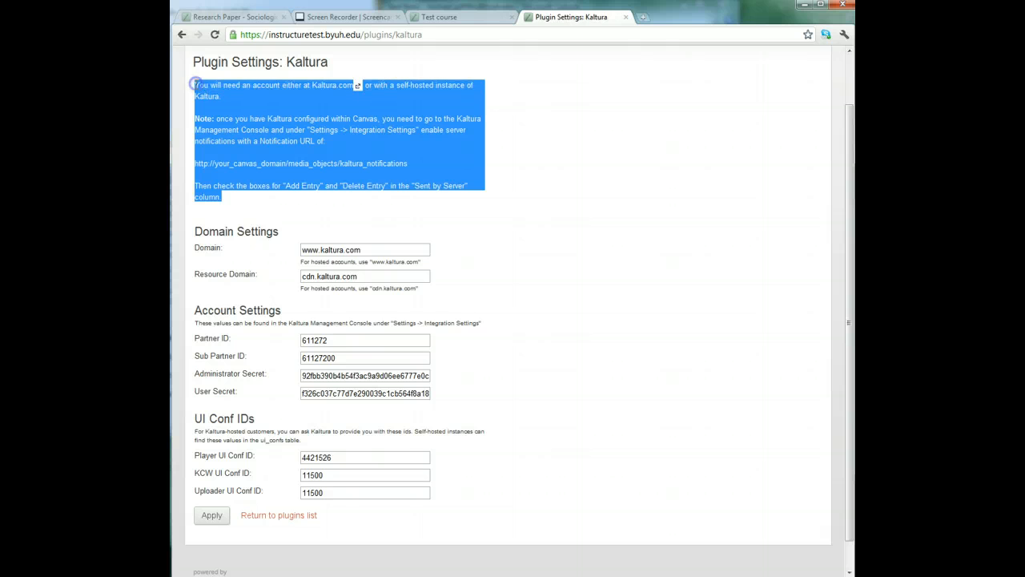
click(457, 259)
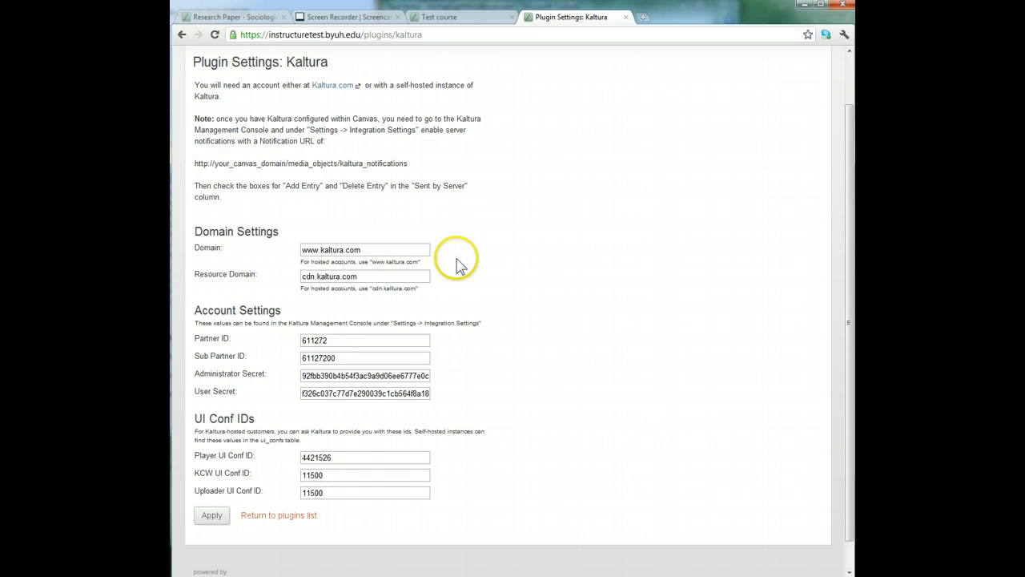
mouse_move(543, 195)
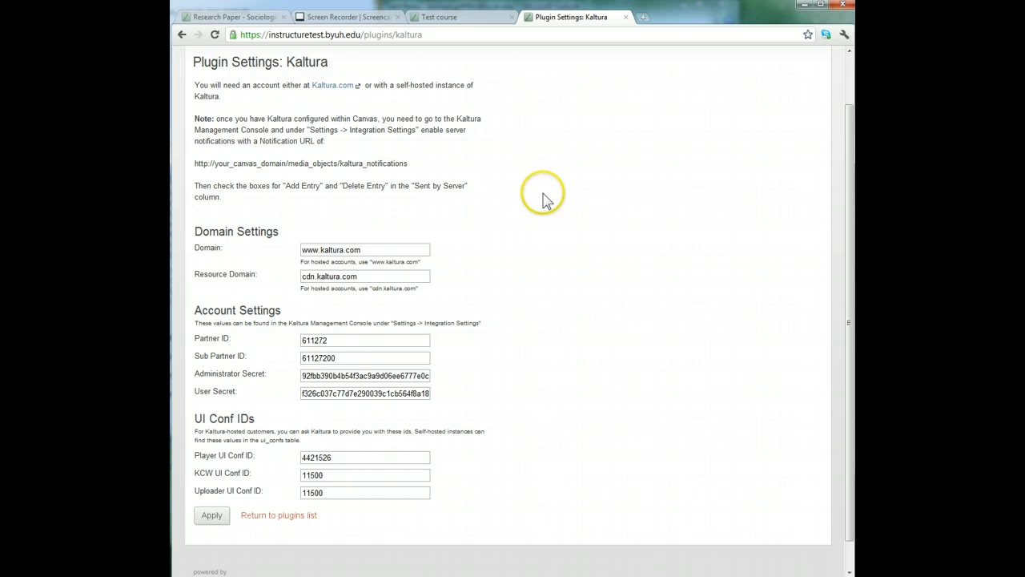
mouse_move(605, 137)
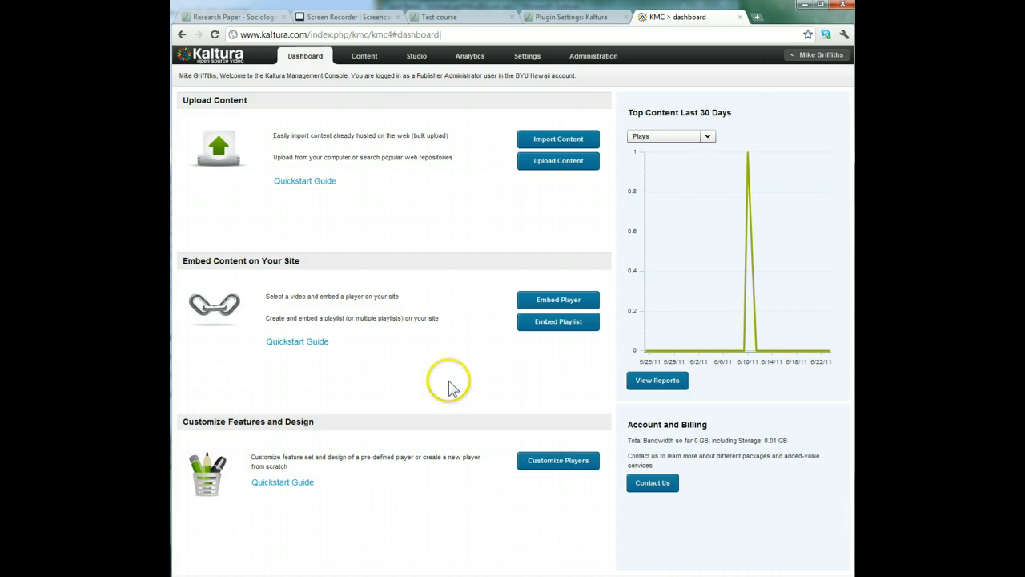
mouse_move(435, 240)
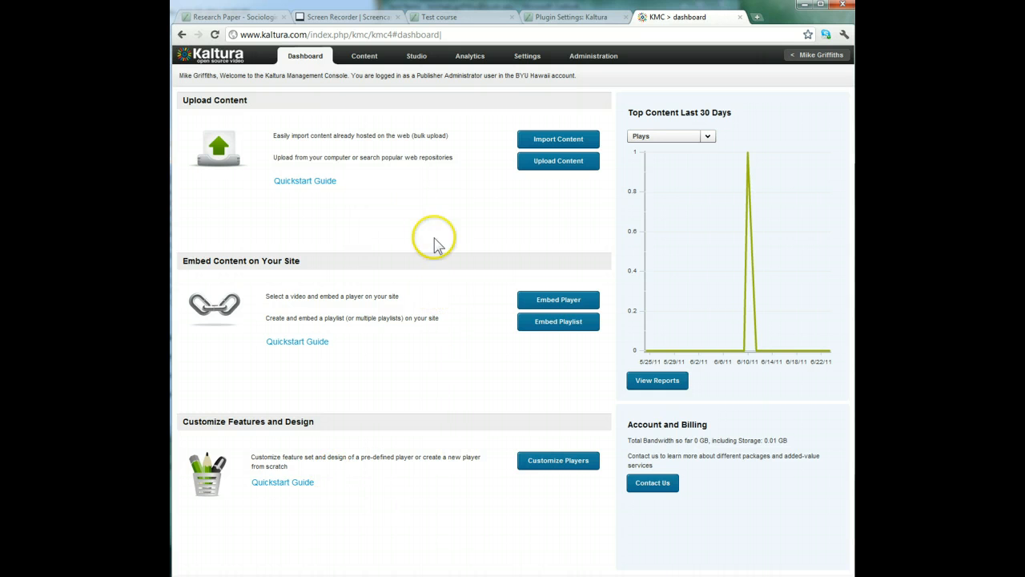
mouse_move(404, 155)
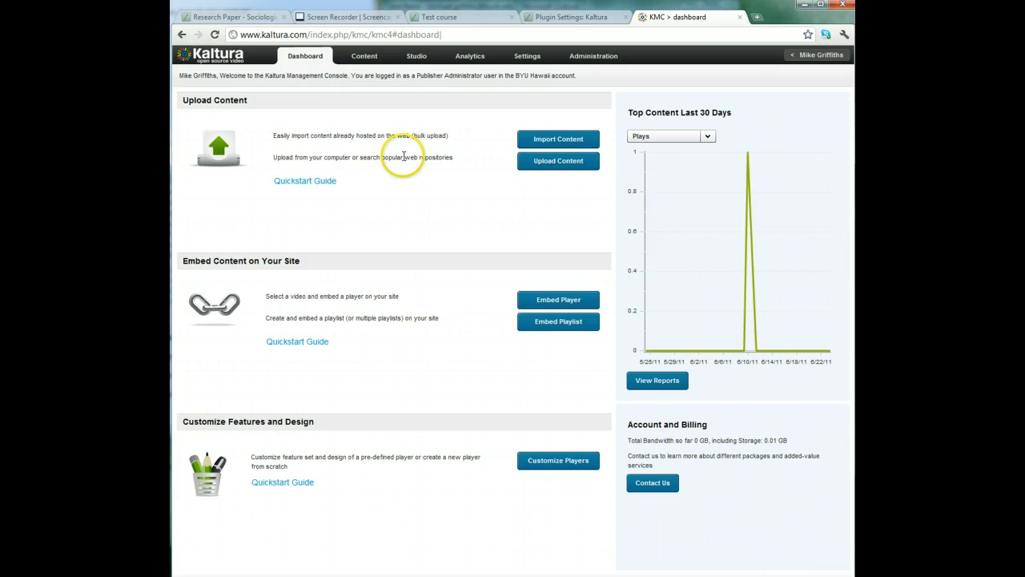
Show the KMC account's Integration Settings with partner IDs and server notification options
click(526, 54)
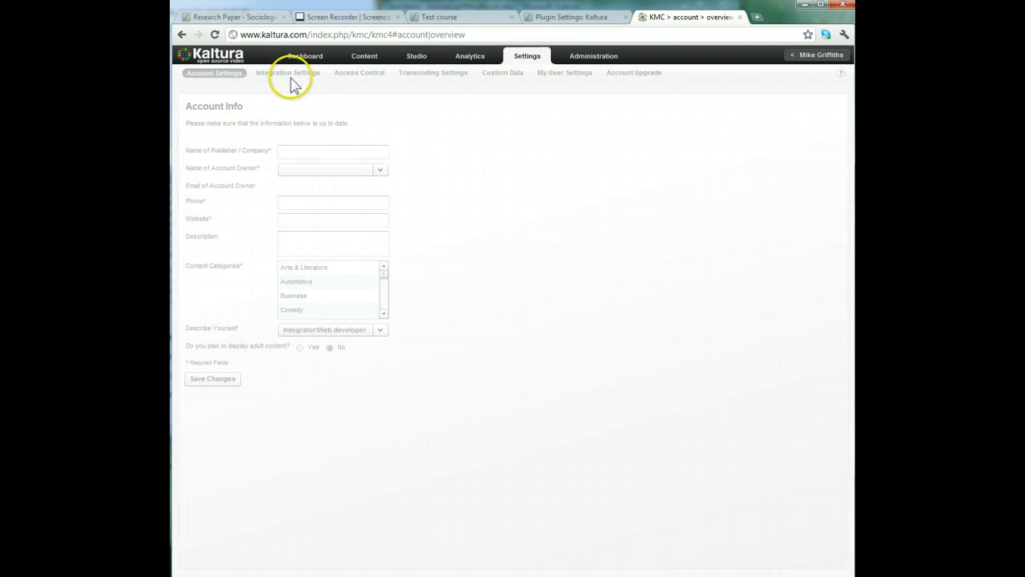
click(288, 72)
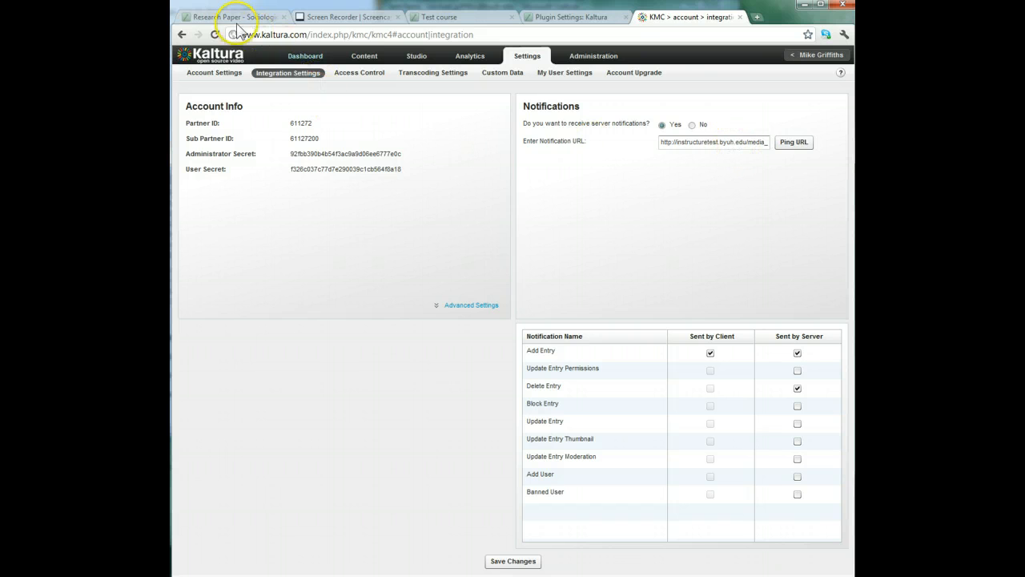
mouse_move(392, 18)
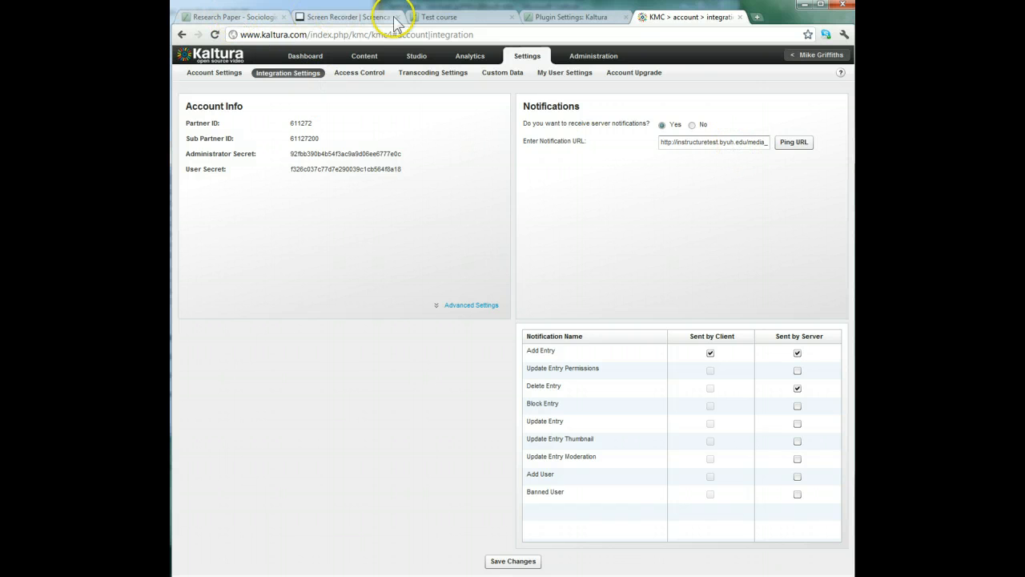
Return to the Canvas Kaltura plugin settings to reread the notification setup note
click(570, 16)
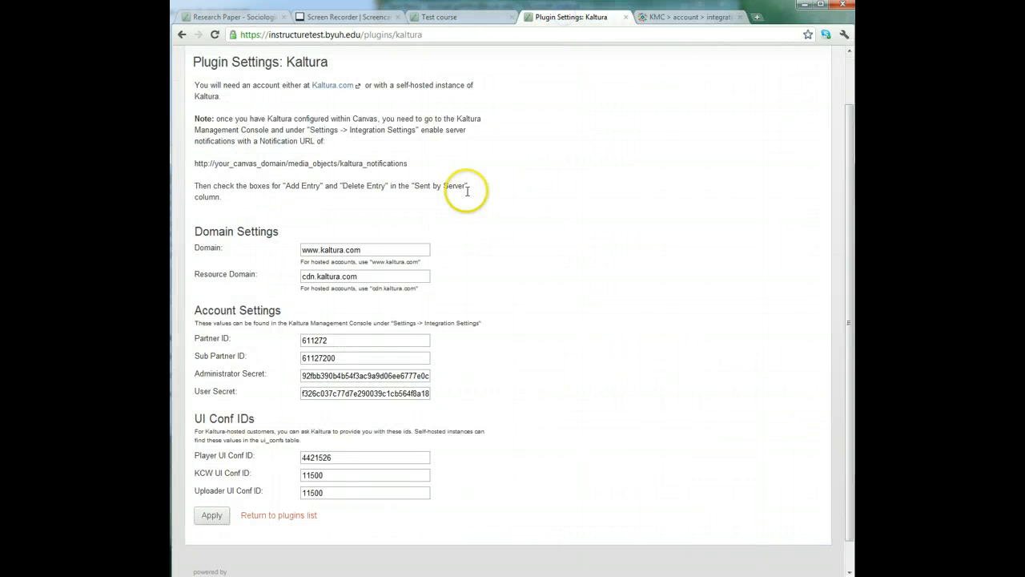
mouse_move(398, 138)
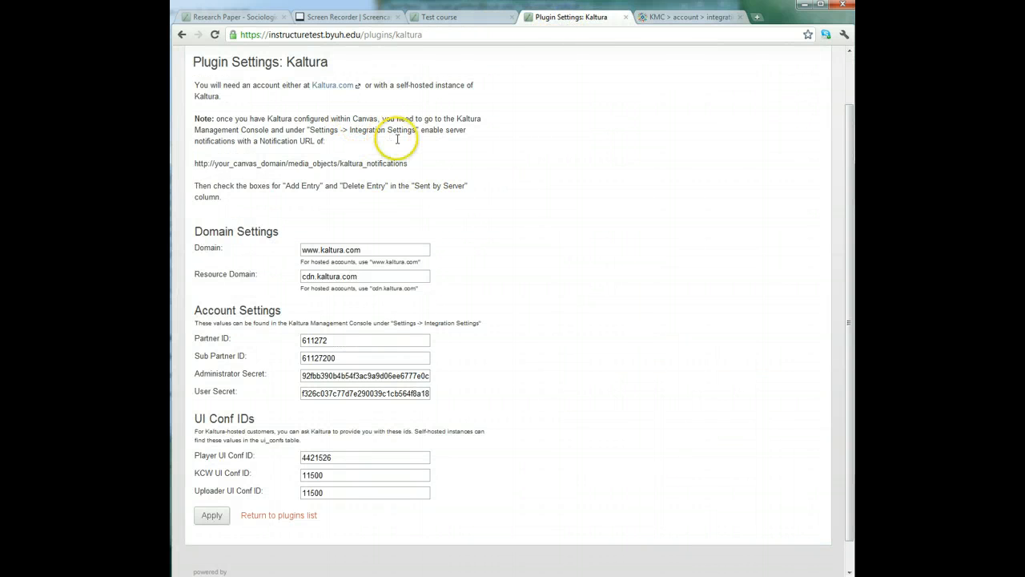
mouse_move(273, 129)
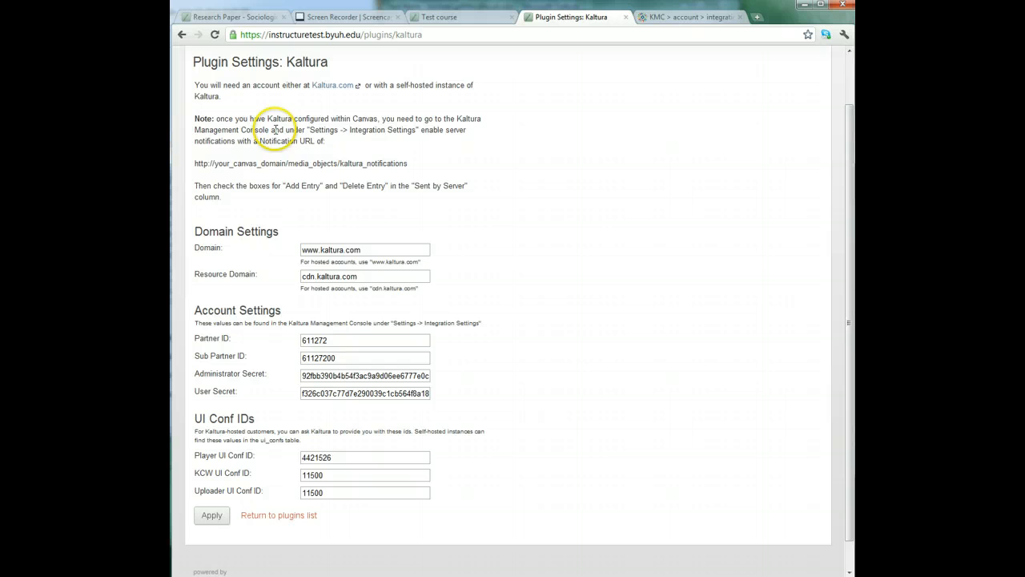
mouse_move(260, 152)
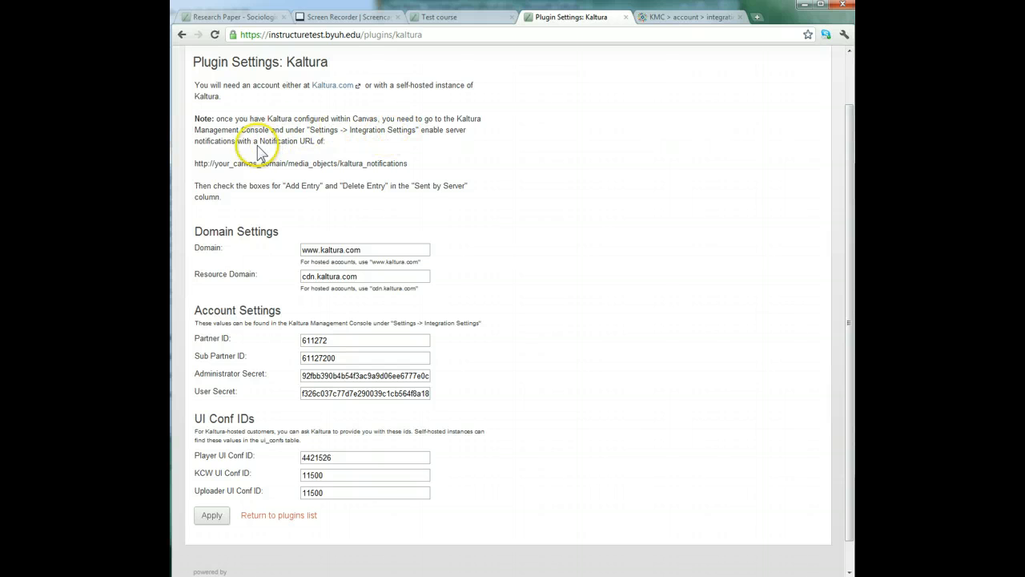
mouse_move(394, 132)
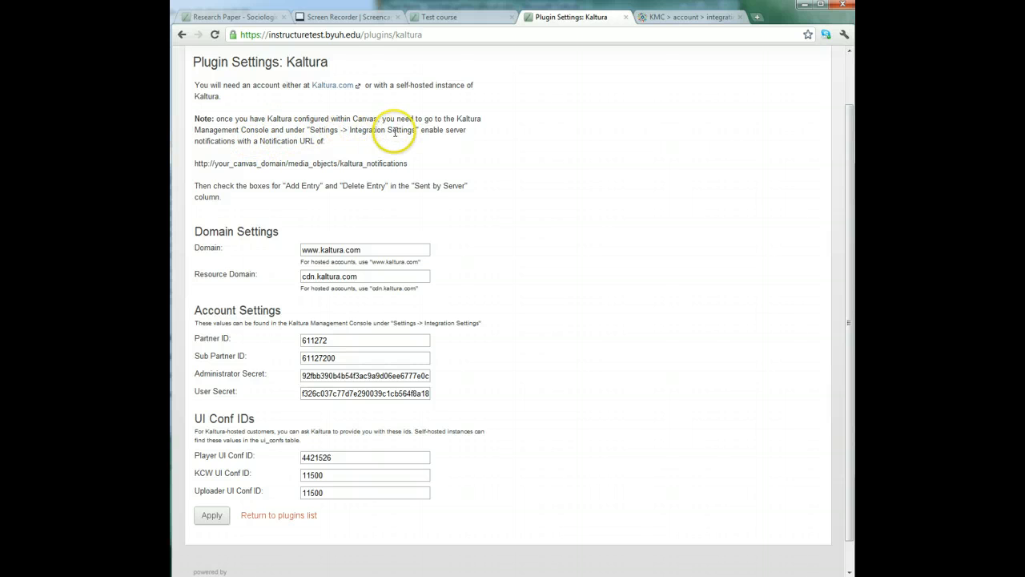
mouse_move(244, 141)
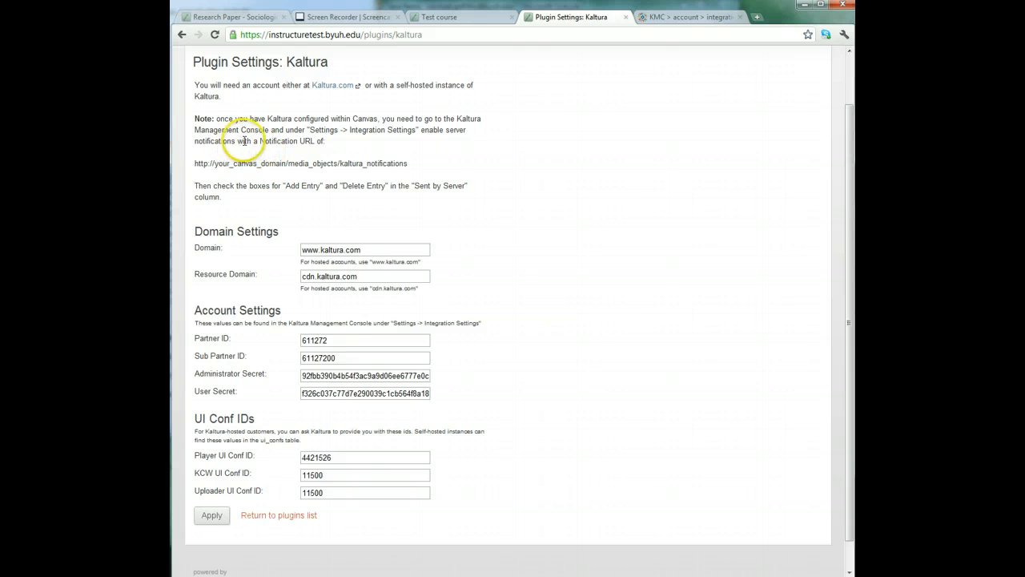
mouse_move(202, 178)
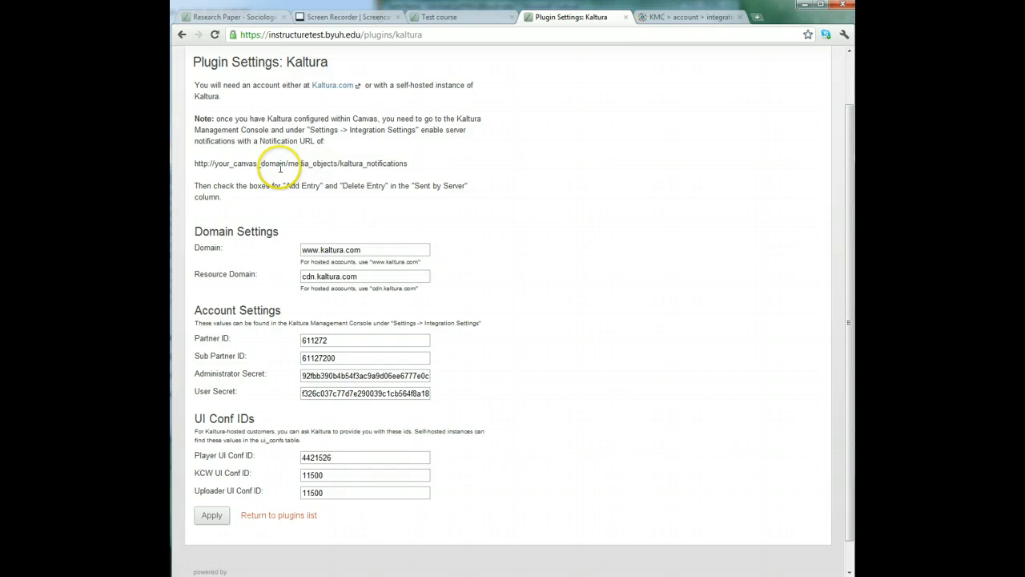
mouse_move(446, 151)
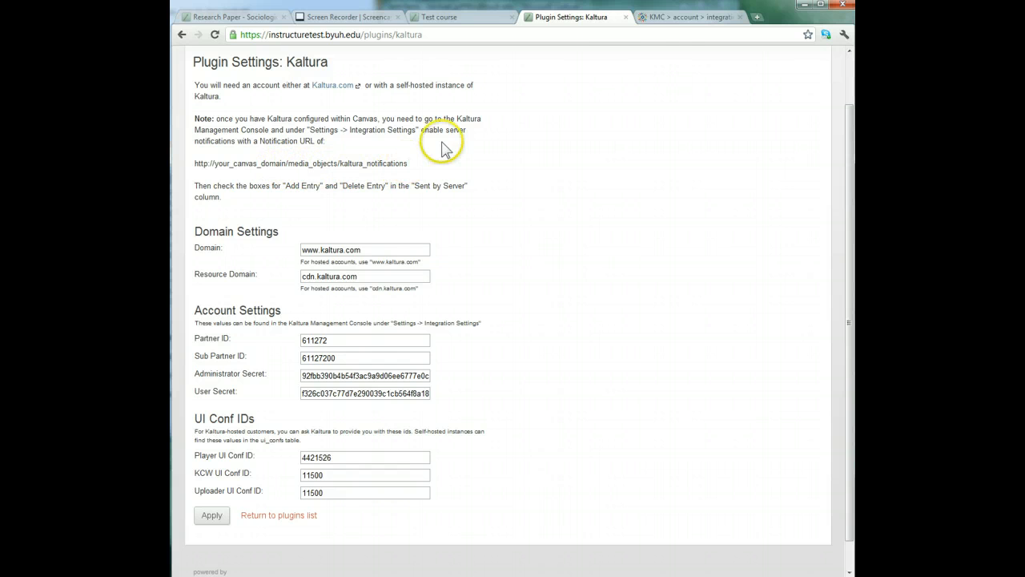
In KMC integration settings, ping the server notification URL and dismiss the result
click(690, 16)
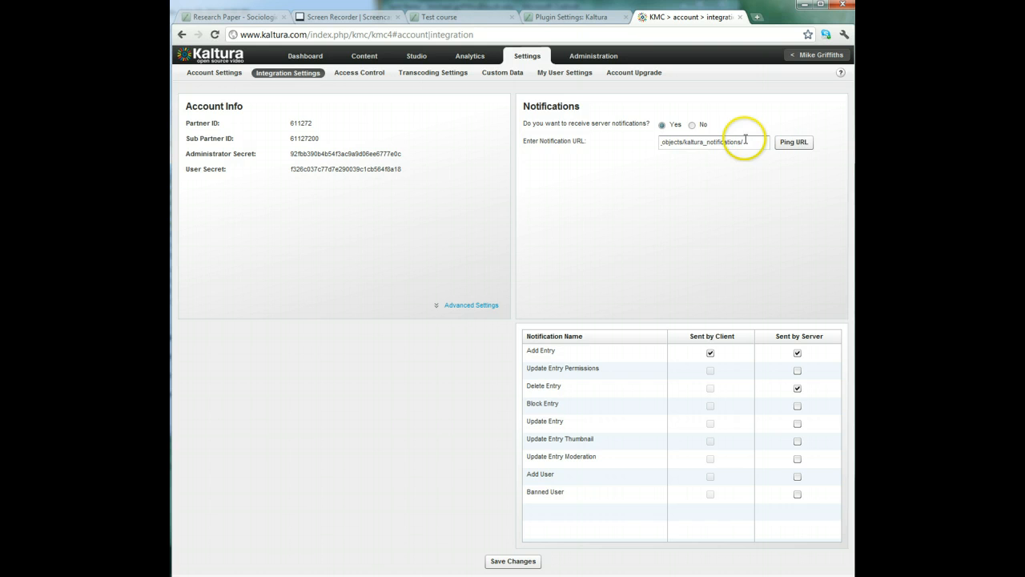
click(795, 140)
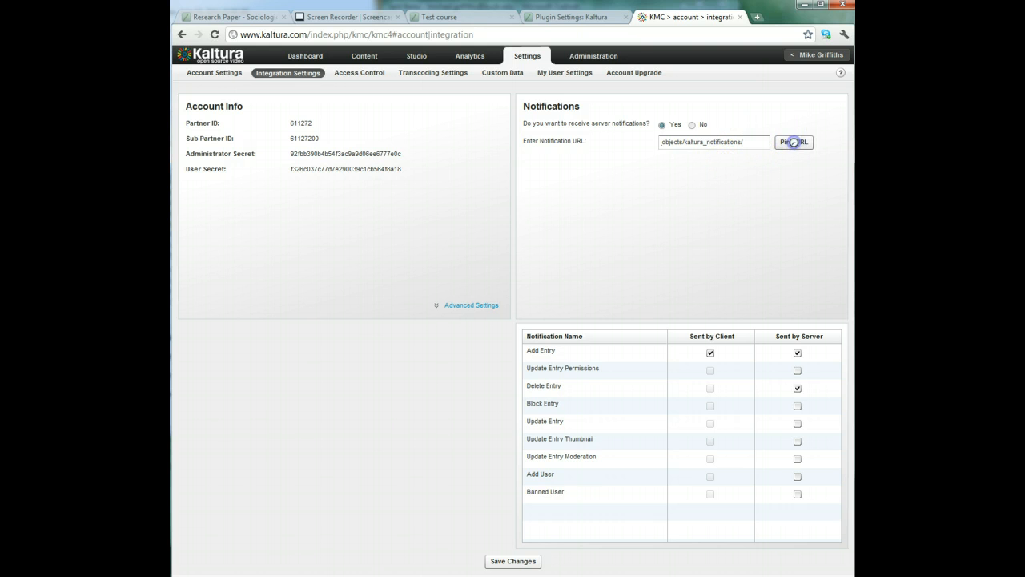
click(794, 141)
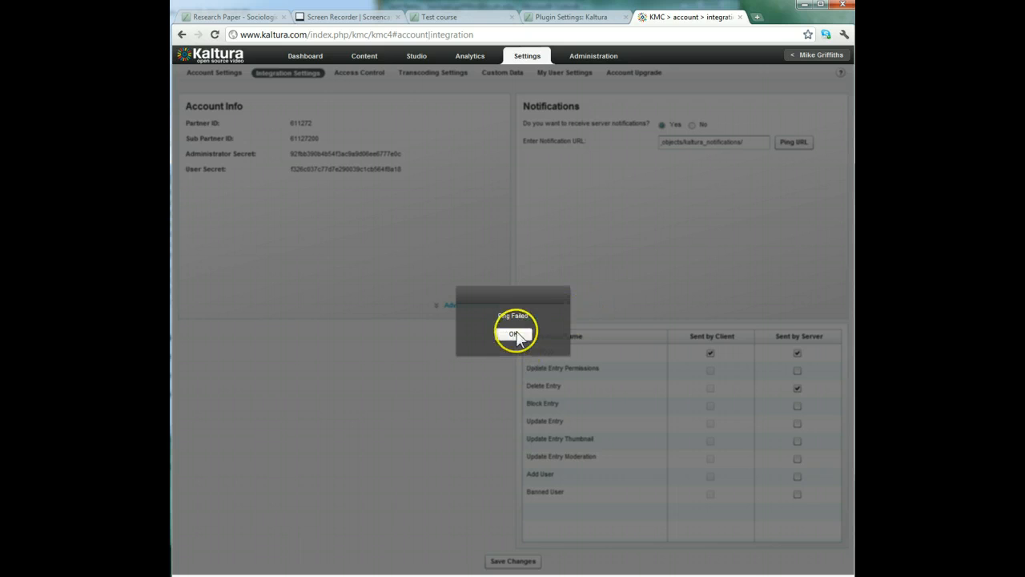
click(513, 333)
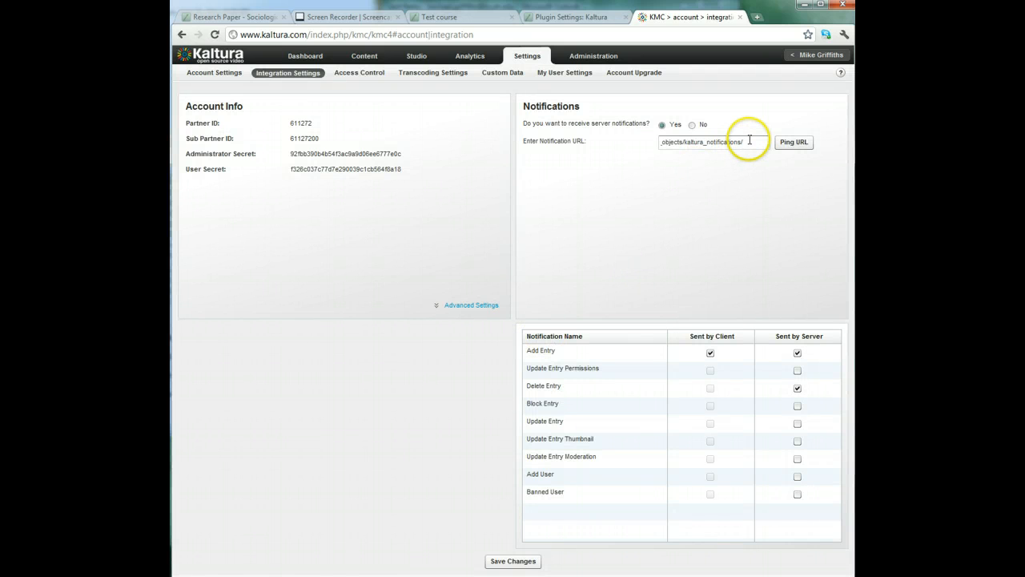
mouse_move(659, 207)
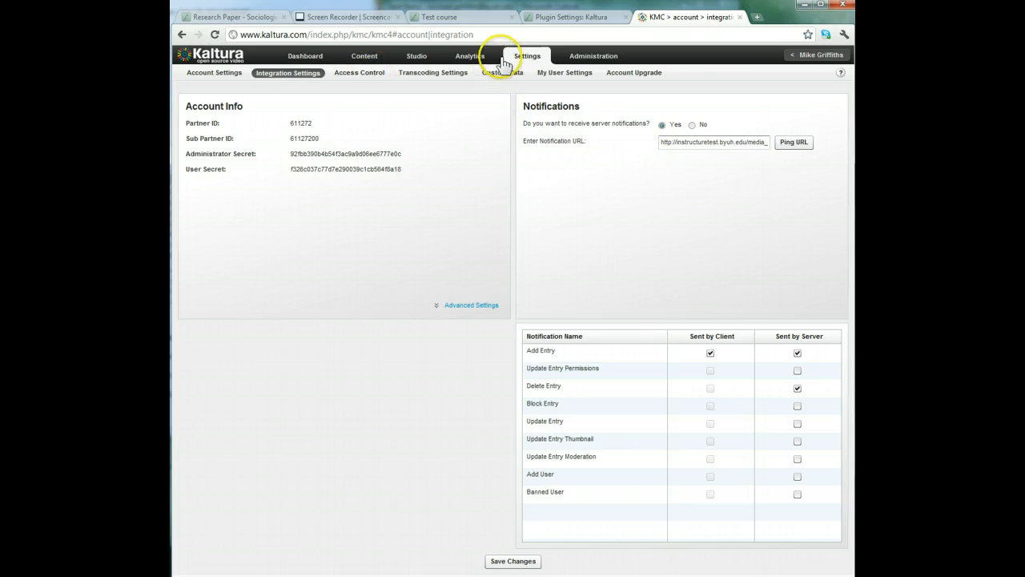
click(572, 16)
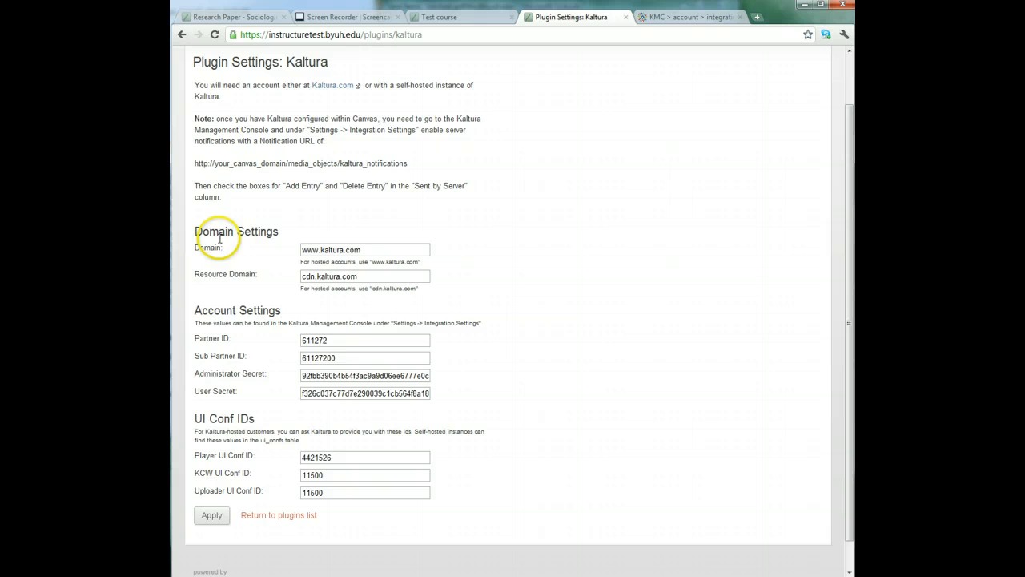
mouse_move(431, 276)
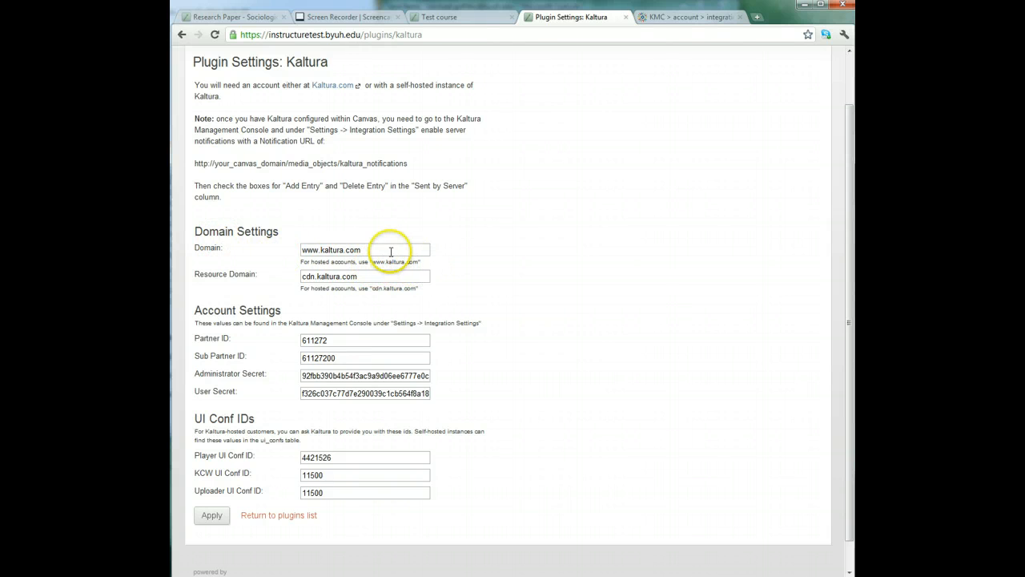
mouse_move(304, 291)
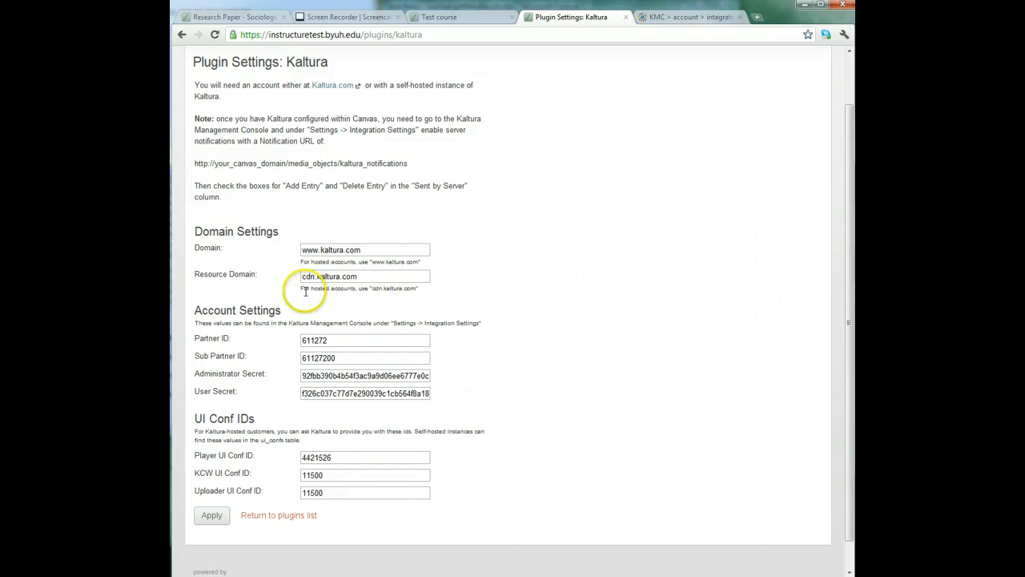
mouse_move(410, 289)
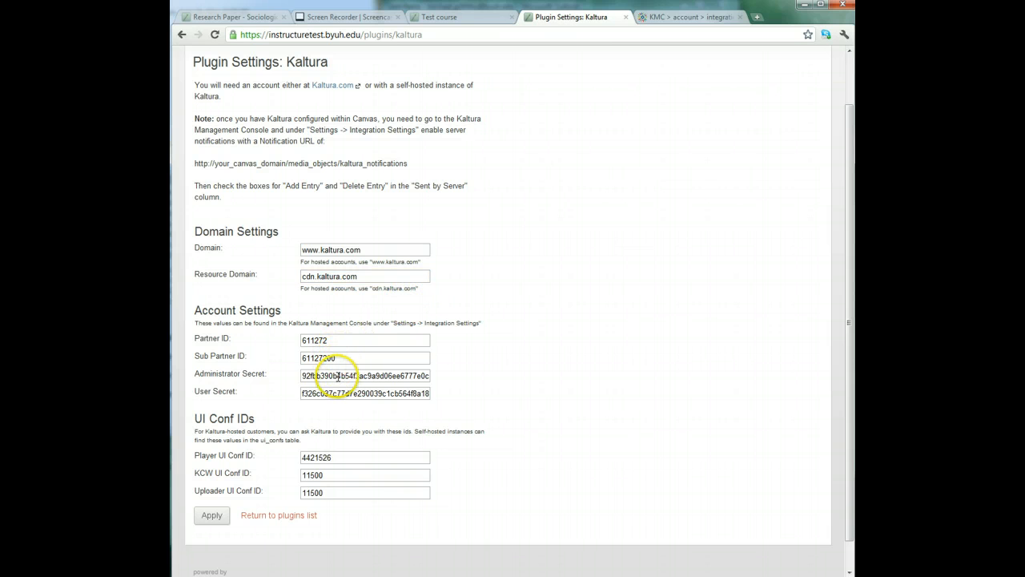
mouse_move(343, 478)
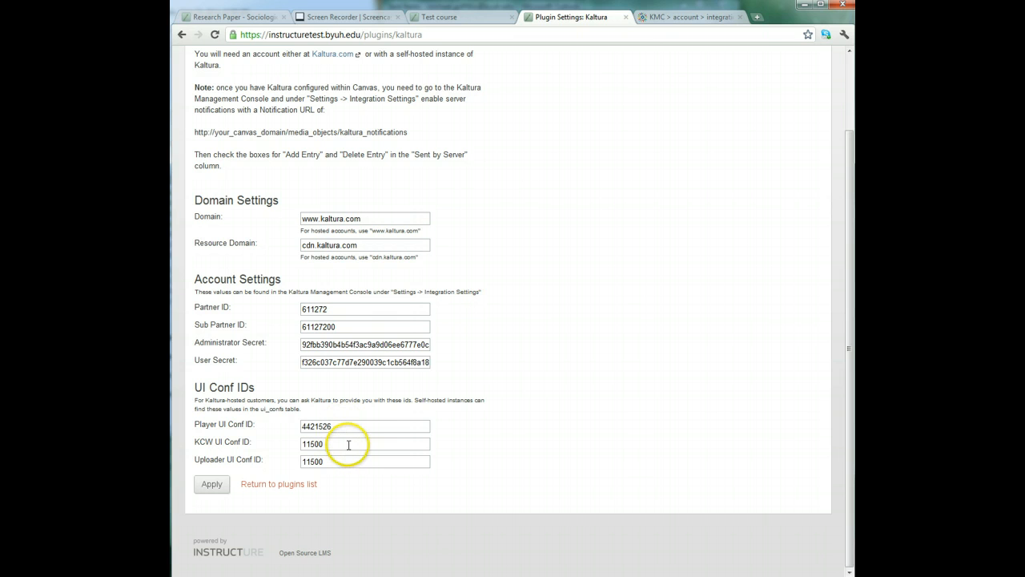
mouse_move(200, 457)
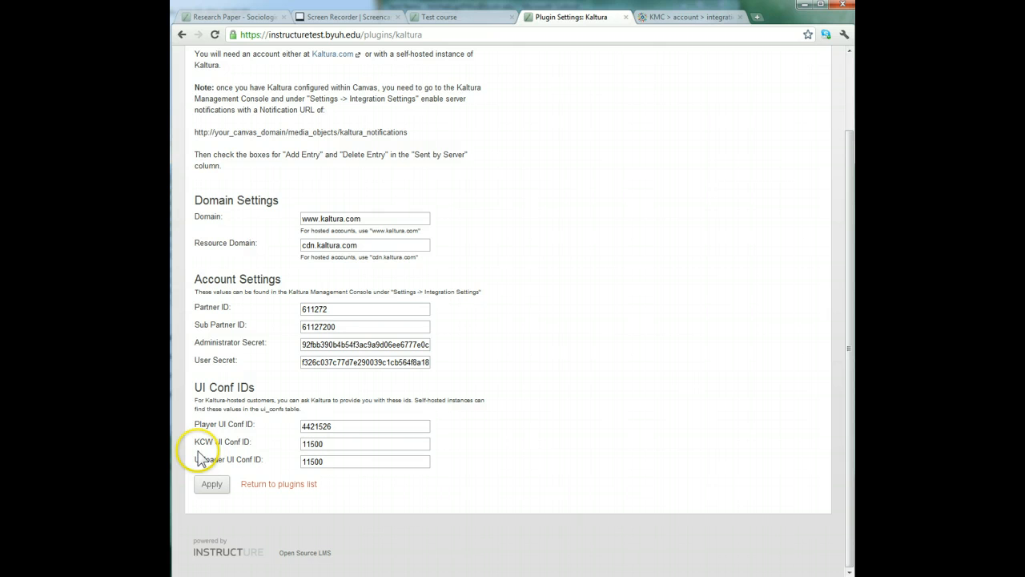
mouse_move(264, 448)
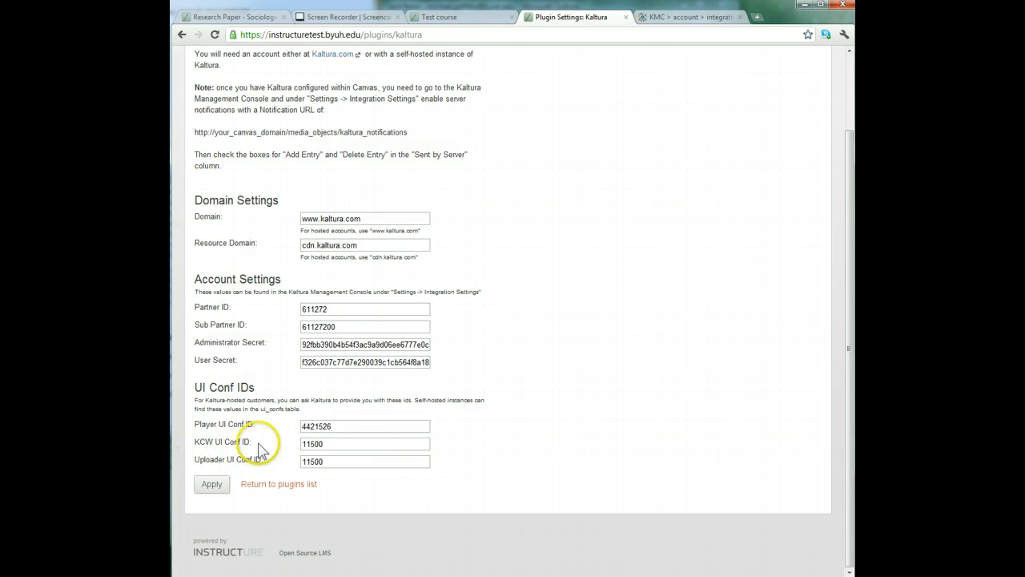
mouse_move(288, 464)
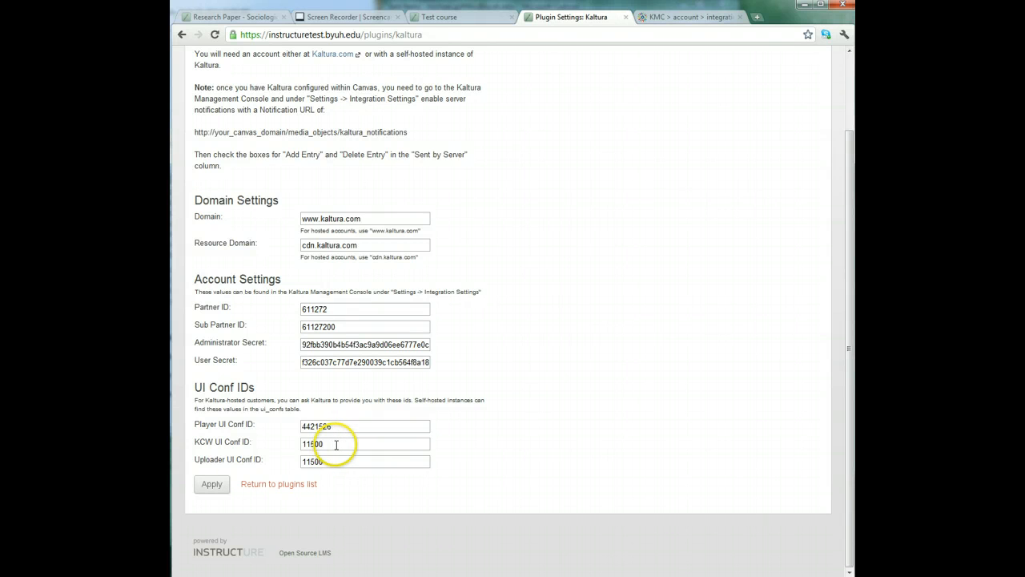
Leave the KCW UI Conf ID at 11500 and go to the Test course page
triple_click(366, 442)
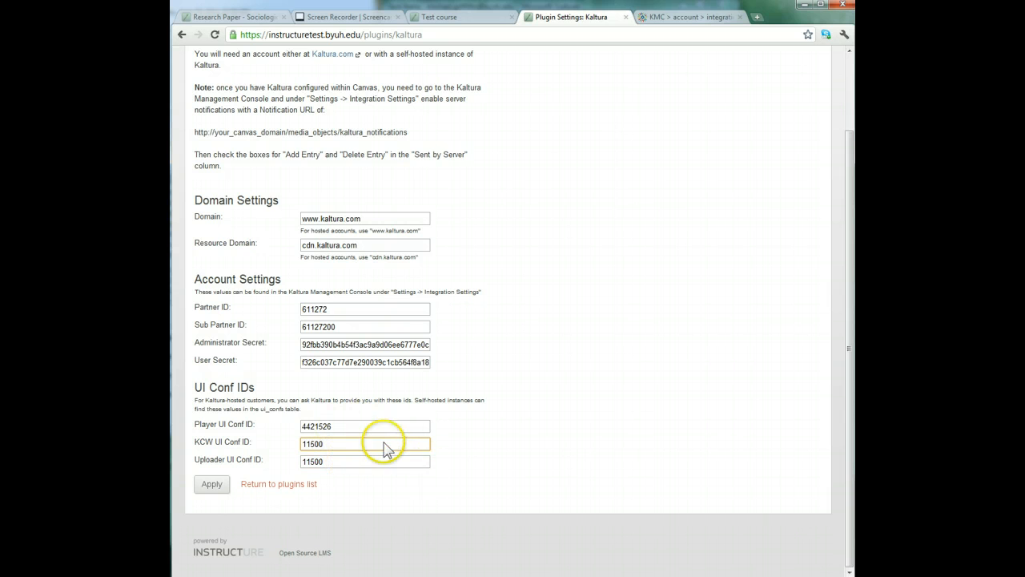
mouse_move(519, 182)
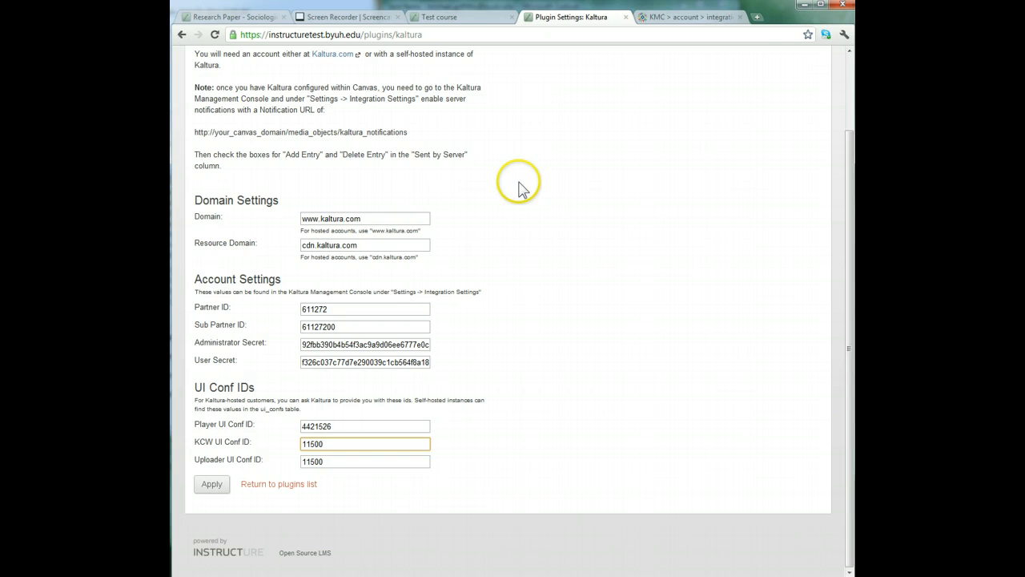
click(435, 16)
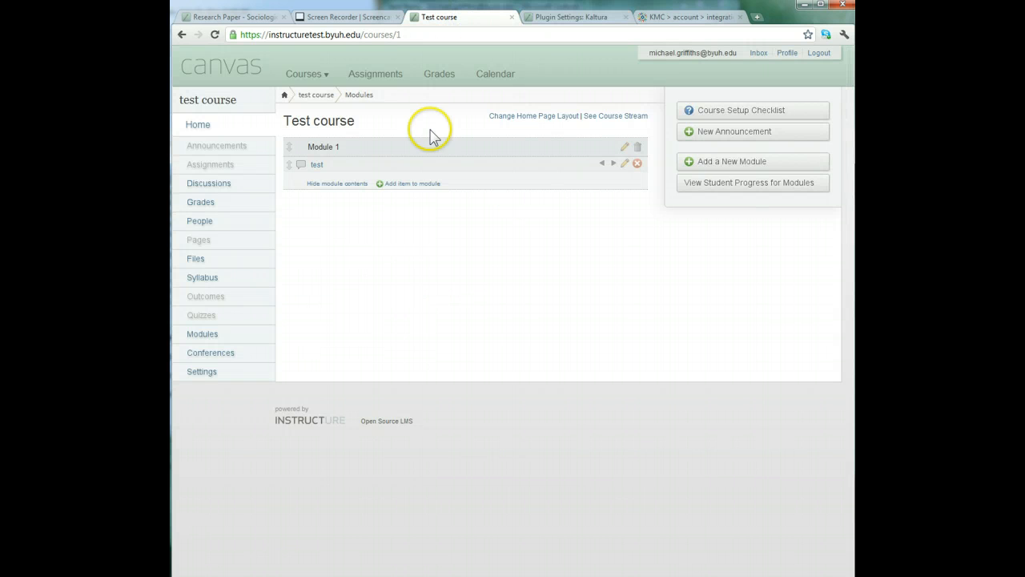
Open the Module 1 test discussion, add a new entry and bring up Record/Upload Media Comment
click(317, 163)
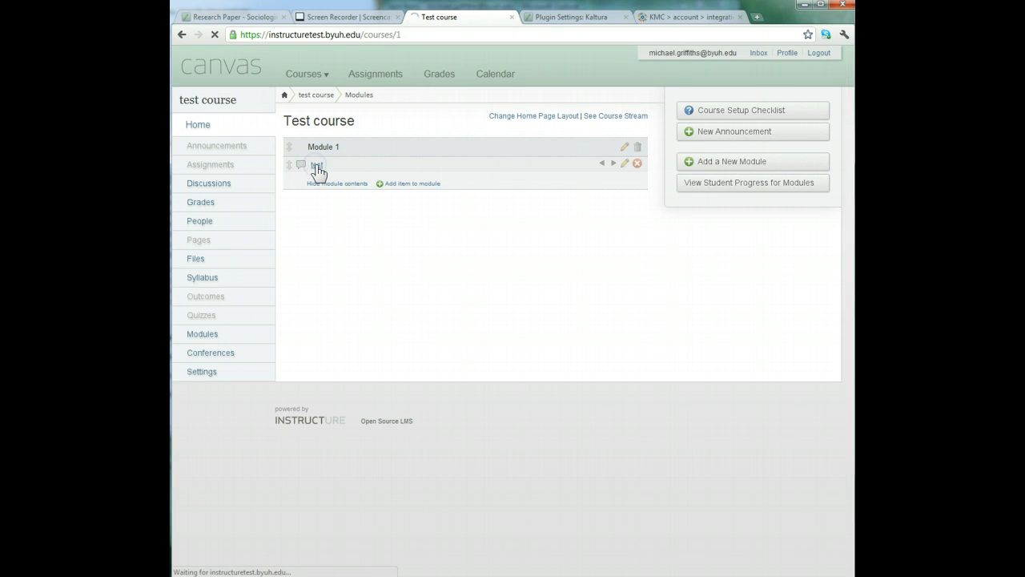
click(317, 165)
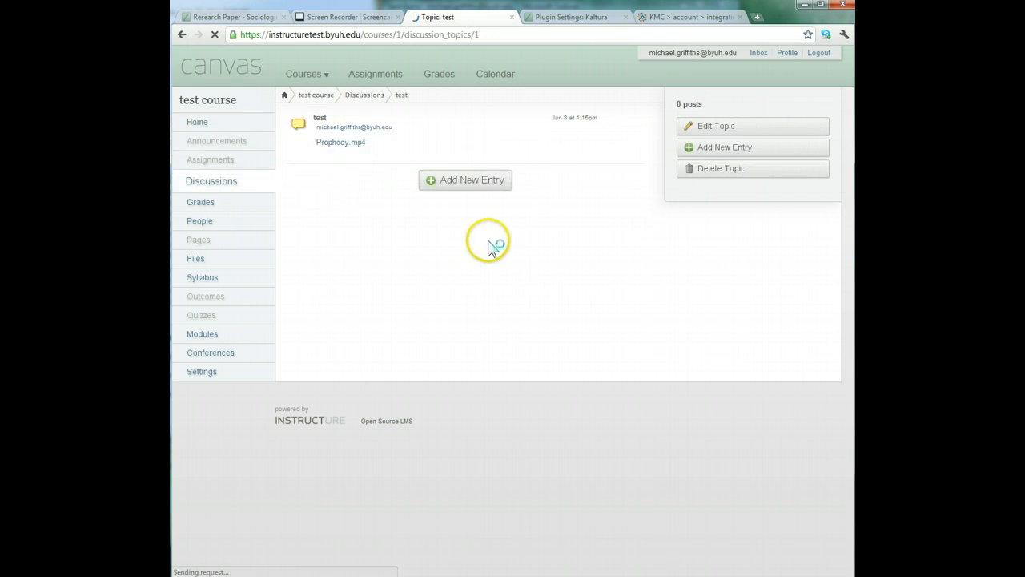
click(340, 141)
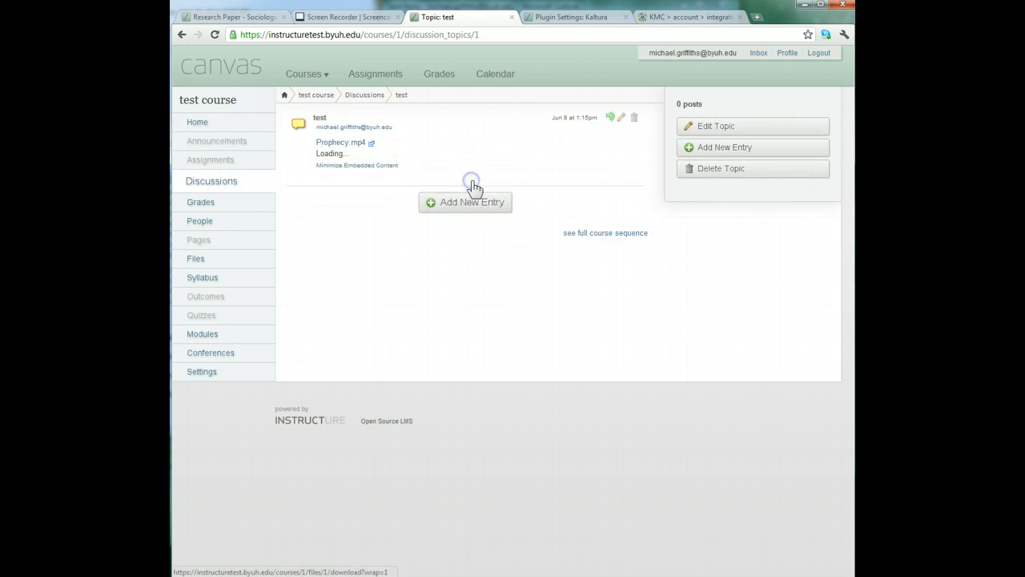
click(465, 201)
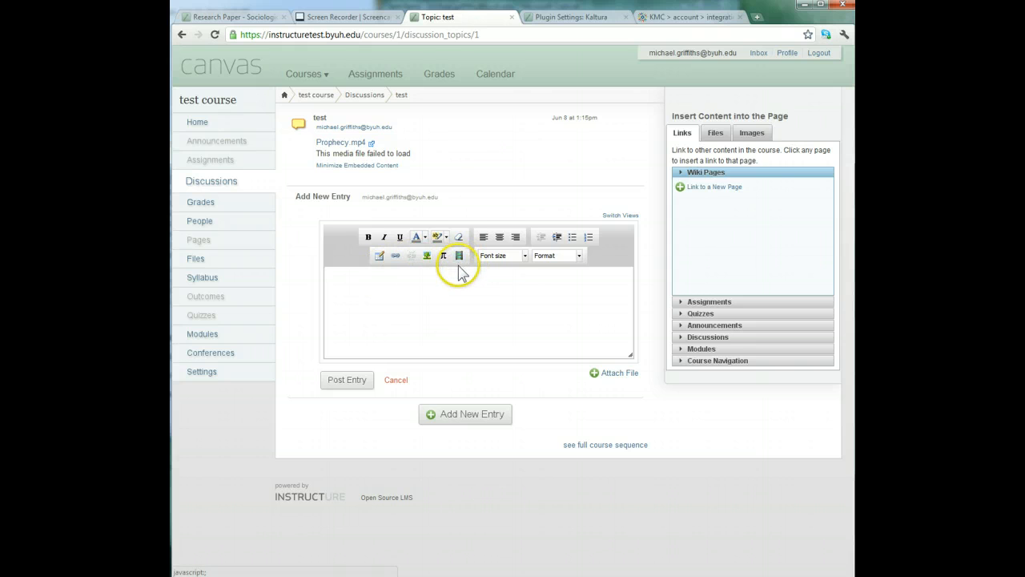
mouse_move(458, 256)
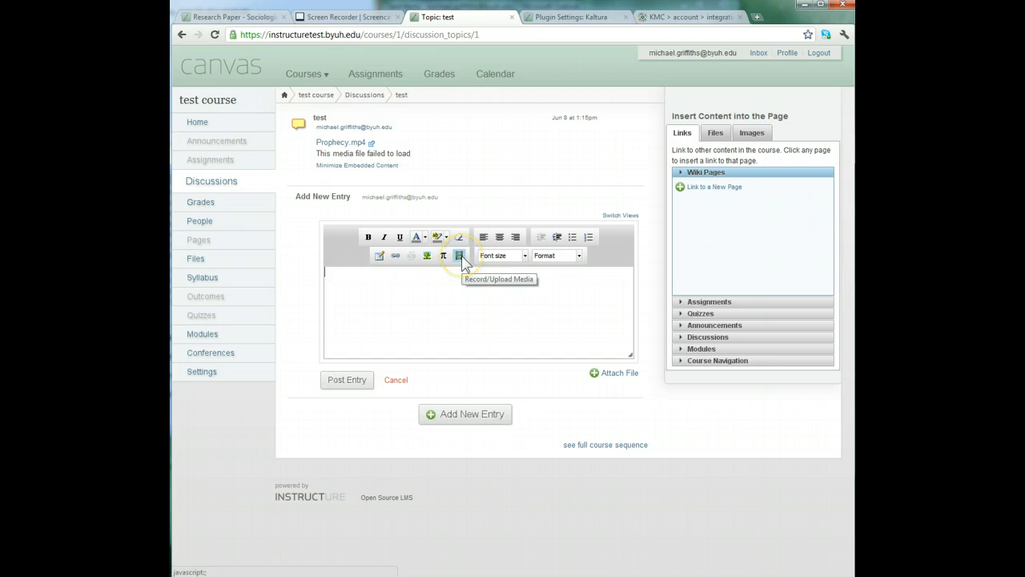
click(458, 257)
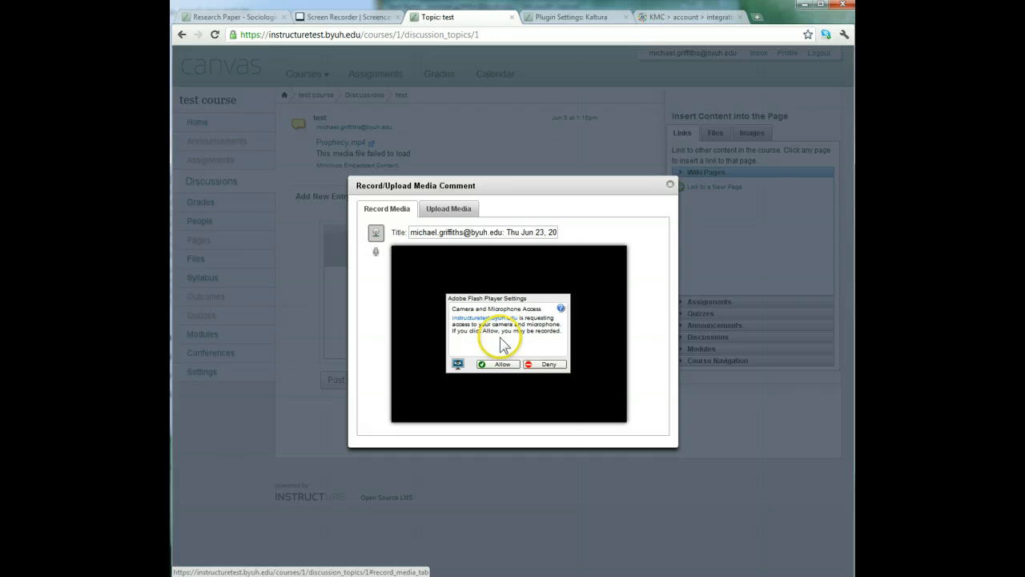
mouse_move(535, 355)
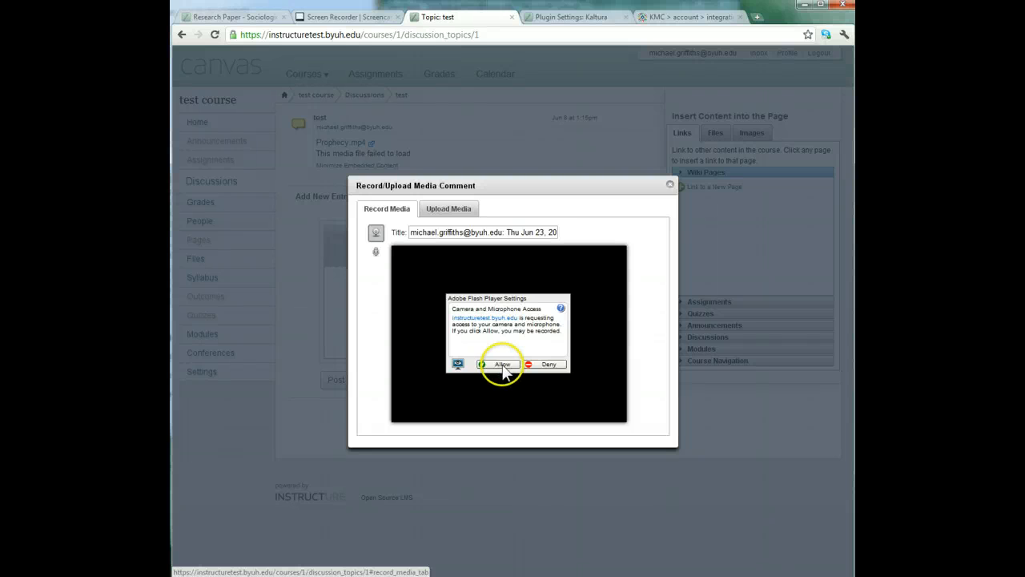
mouse_move(495, 368)
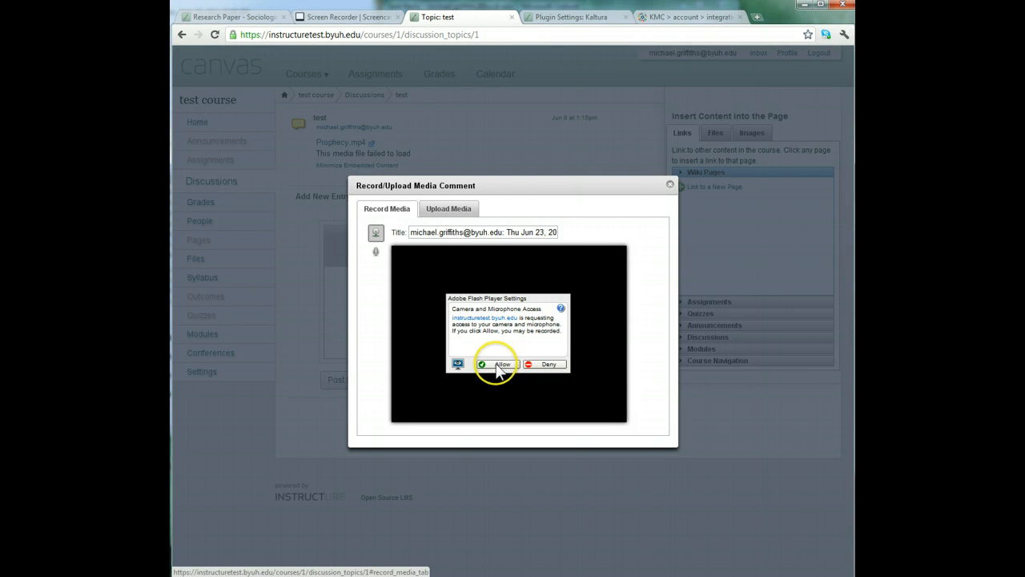
mouse_move(494, 339)
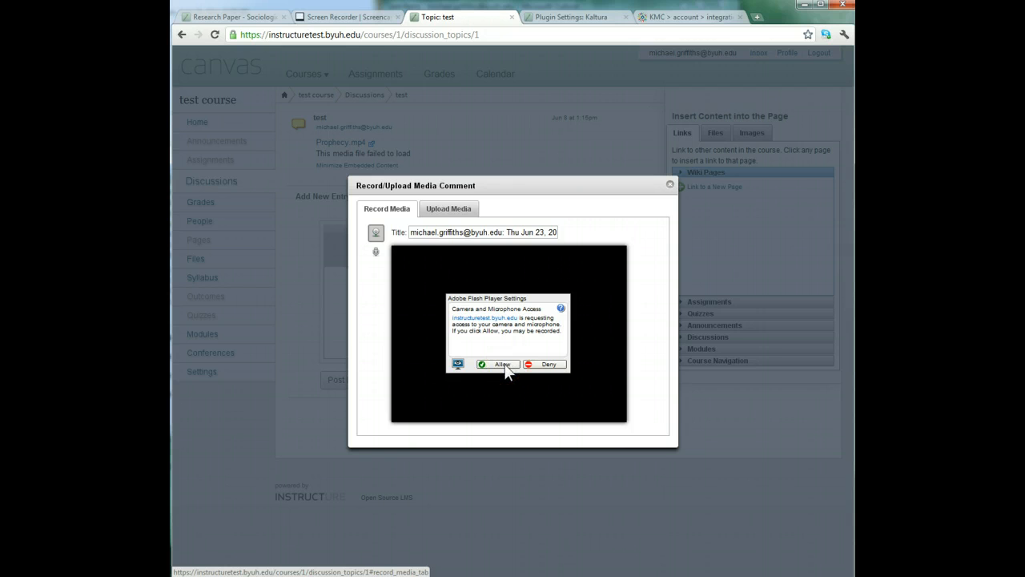
Allow camera access and record a short webcam video comment
click(496, 364)
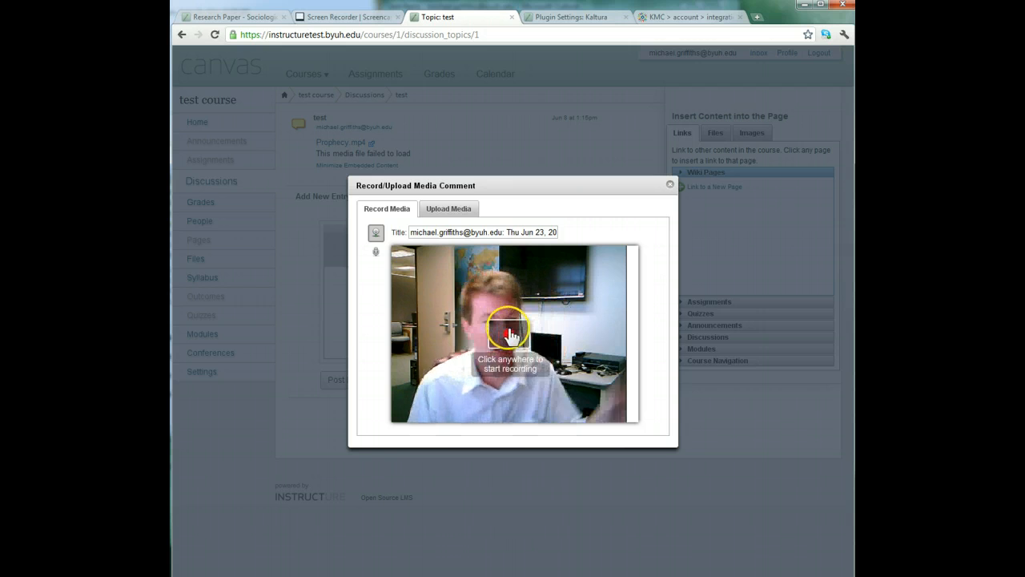
click(510, 331)
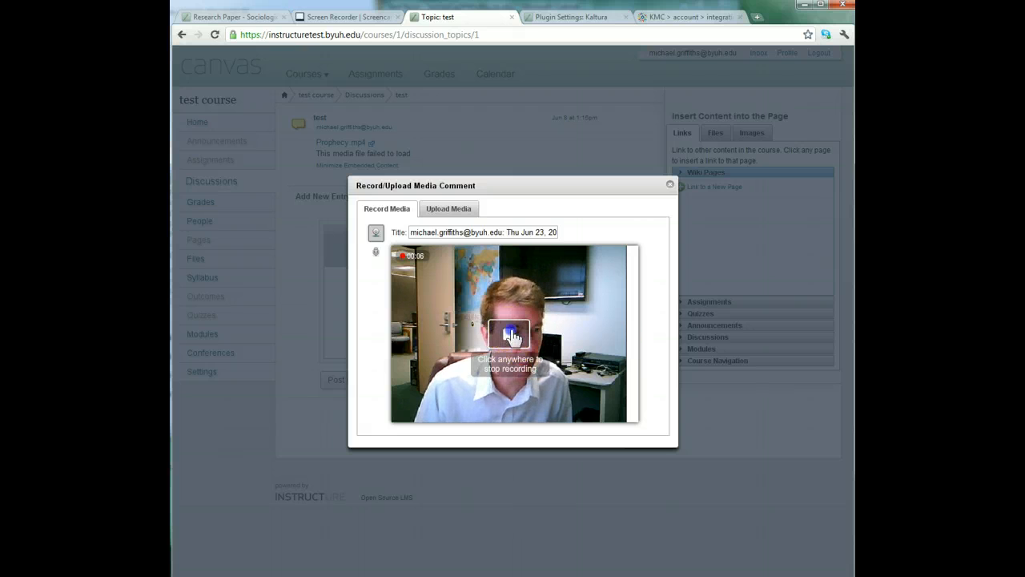
click(510, 334)
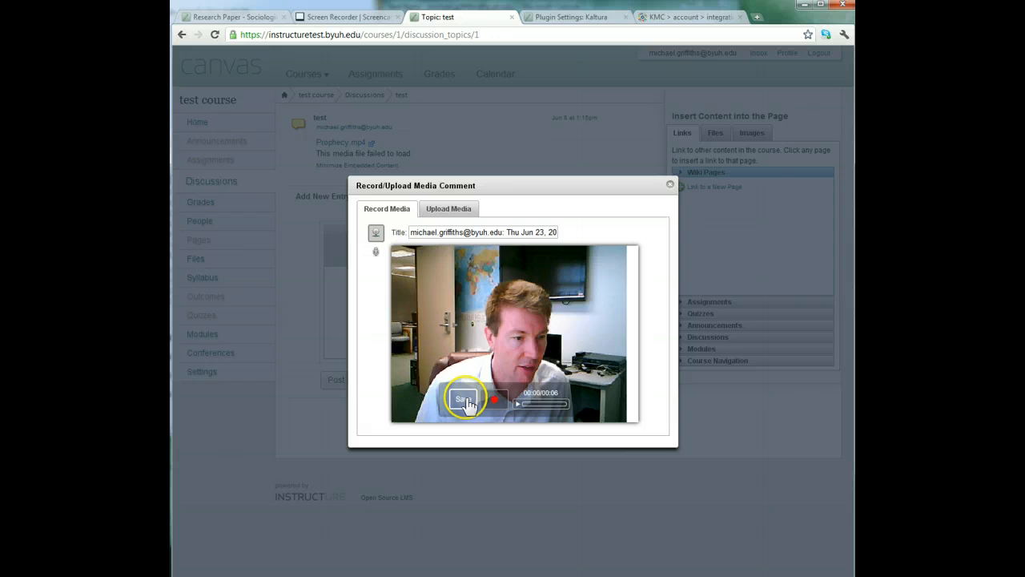
Save the recorded video comment, which ends in a 'Saving appears to have failed' message
click(465, 398)
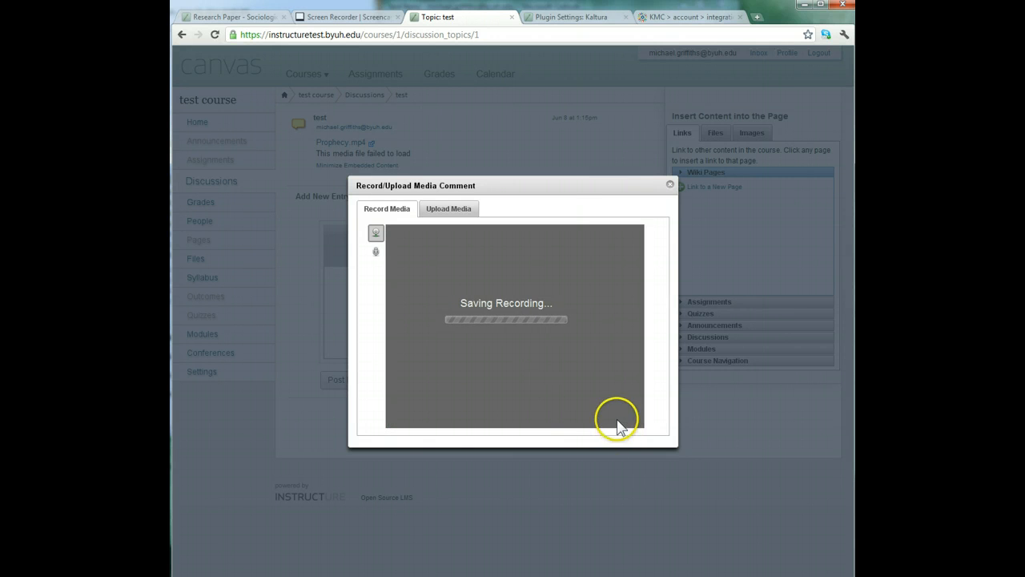
mouse_move(621, 426)
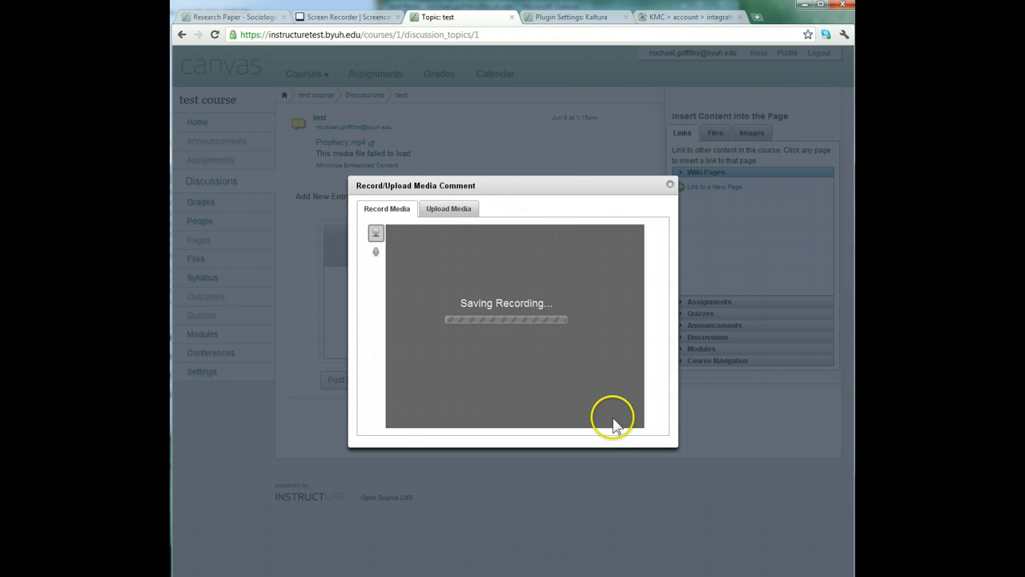
mouse_move(570, 420)
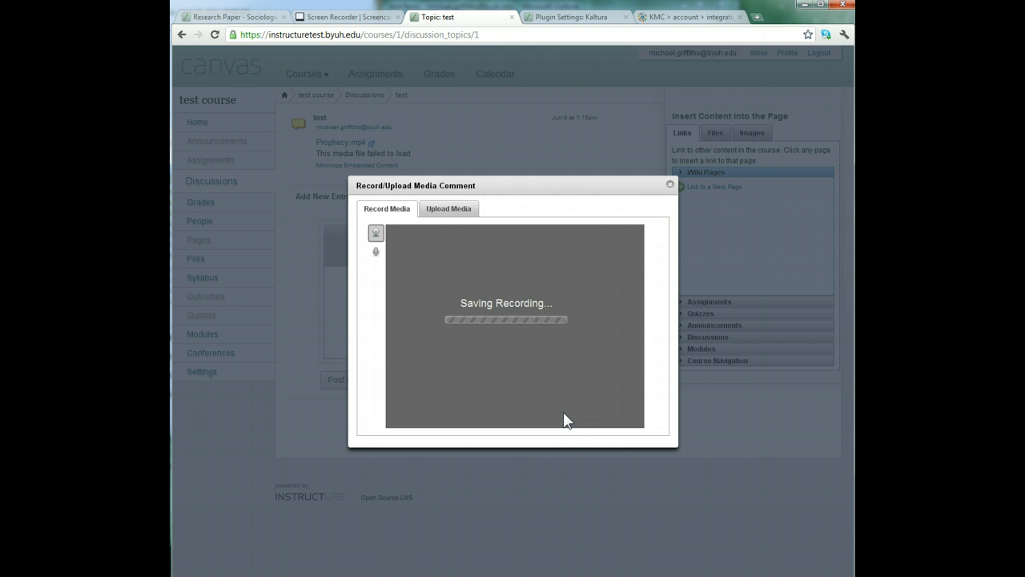
mouse_move(324, 515)
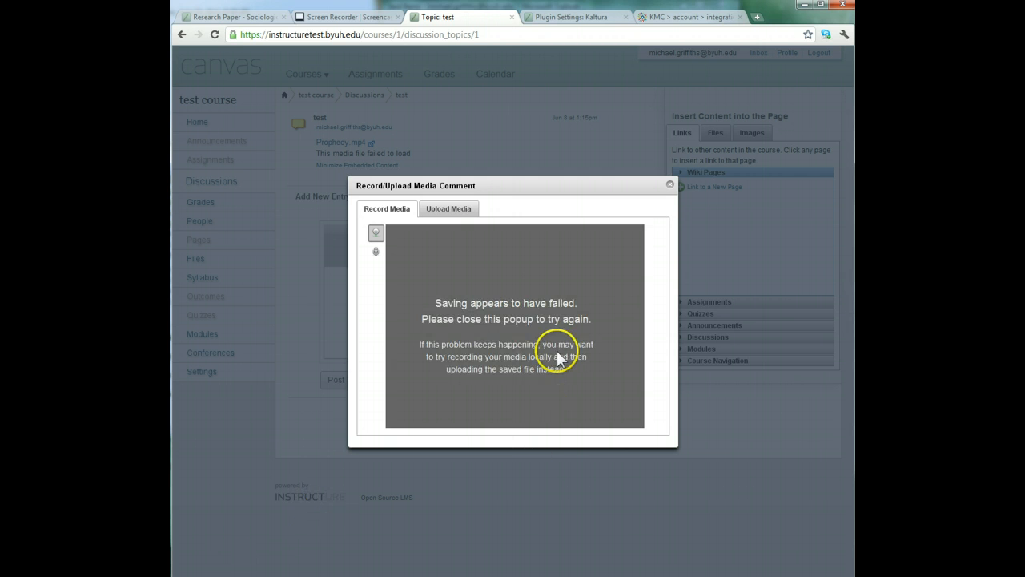
mouse_move(480, 356)
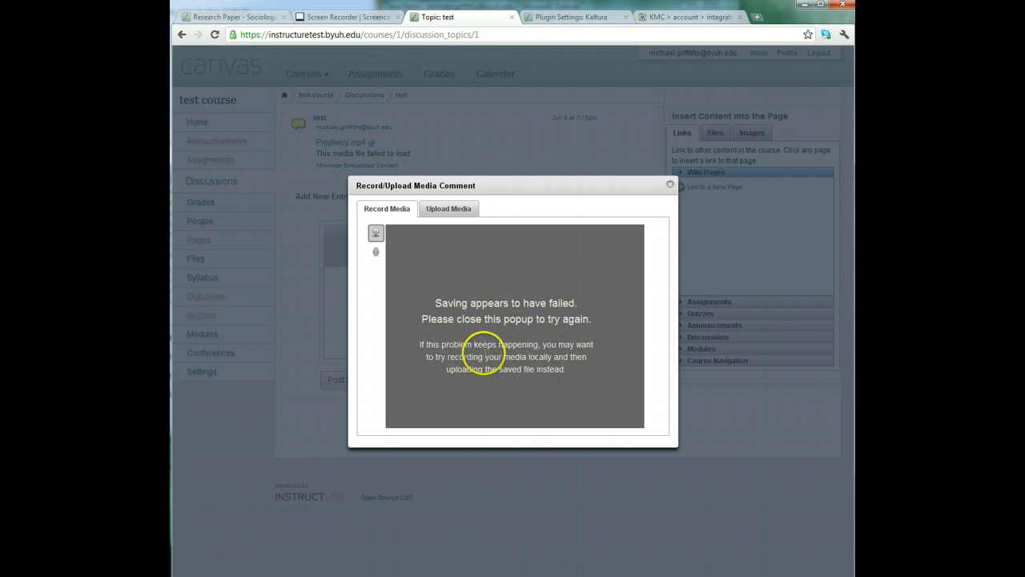
mouse_move(512, 340)
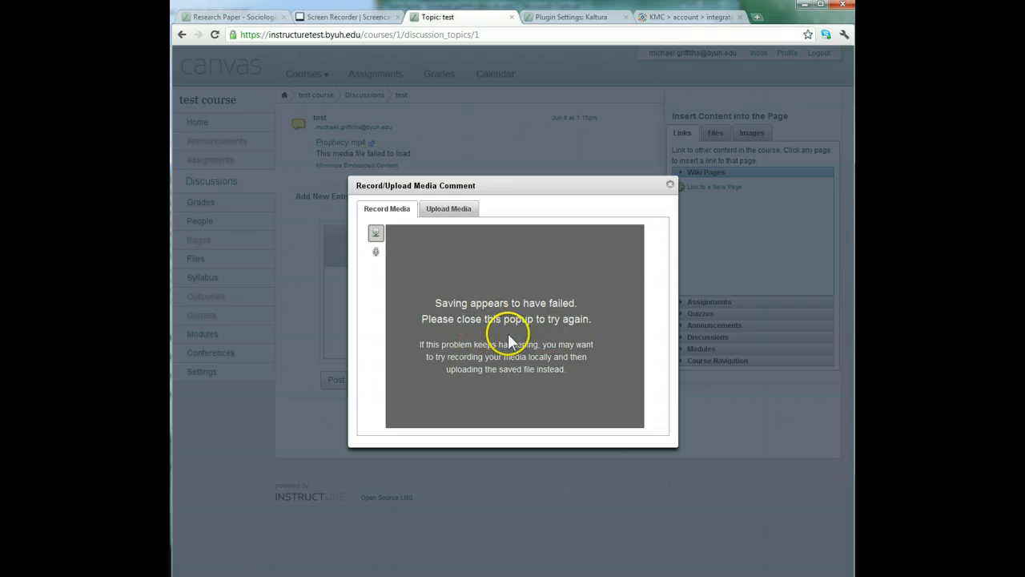
mouse_move(458, 213)
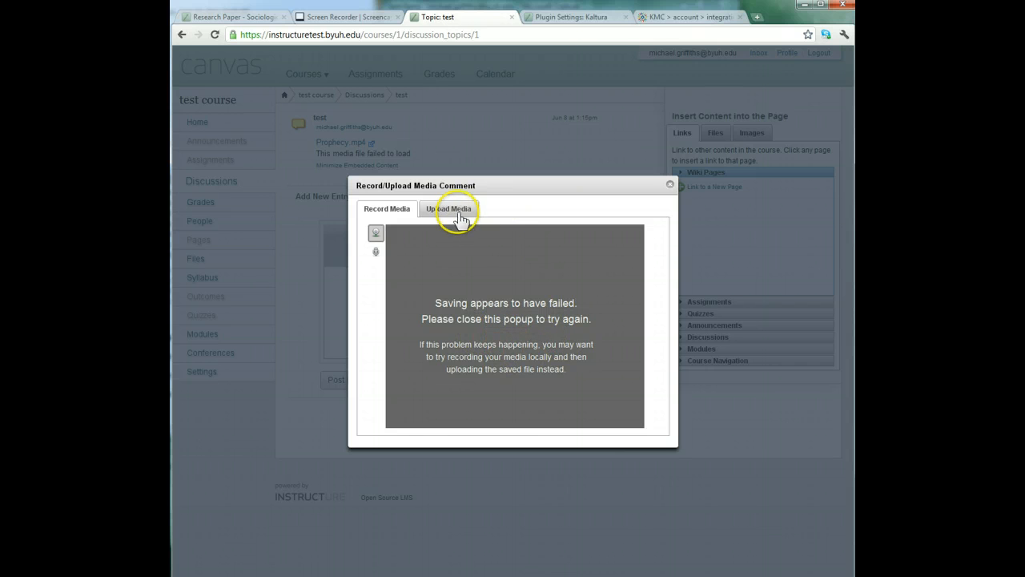
Choose Upload Media, compare the plugin's UI Conf IDs, and start selecting a video file
click(448, 208)
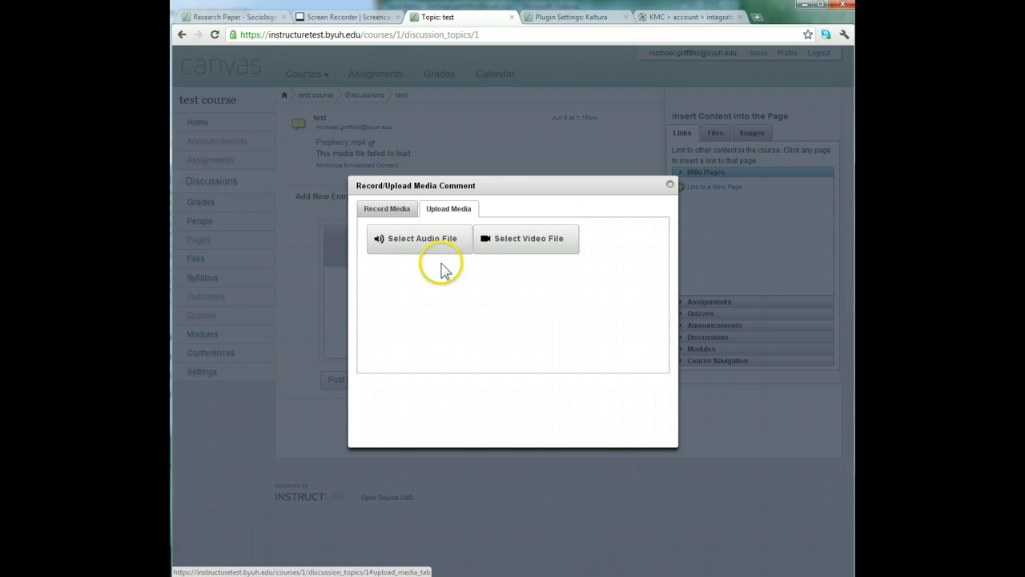
mouse_move(592, 29)
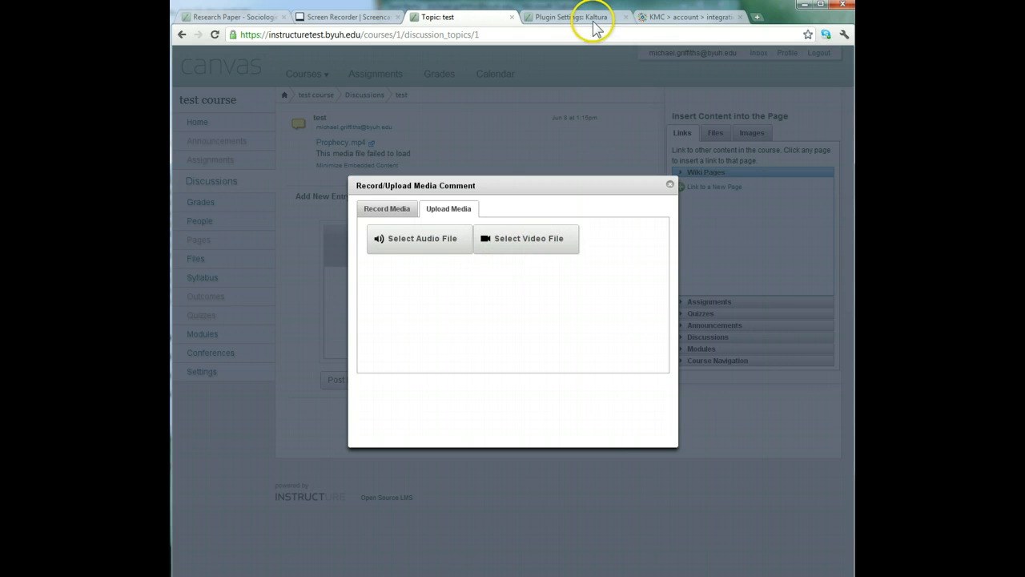
click(570, 16)
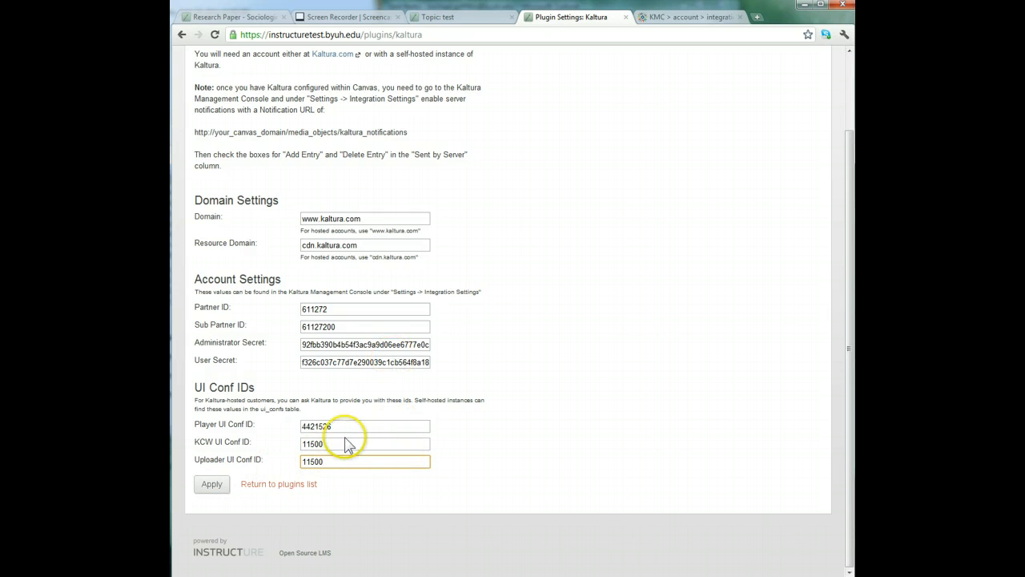
click(436, 16)
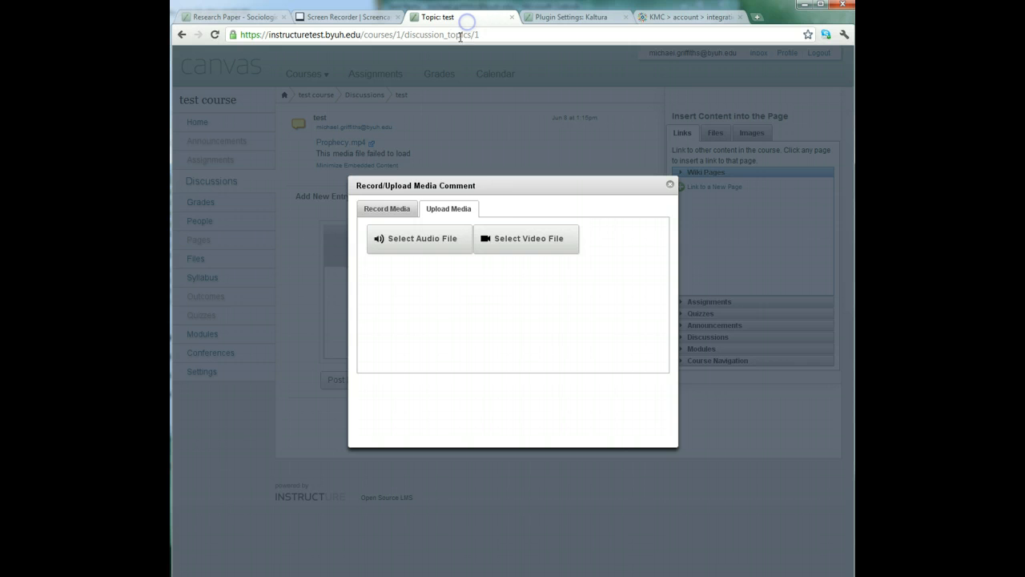
mouse_move(522, 244)
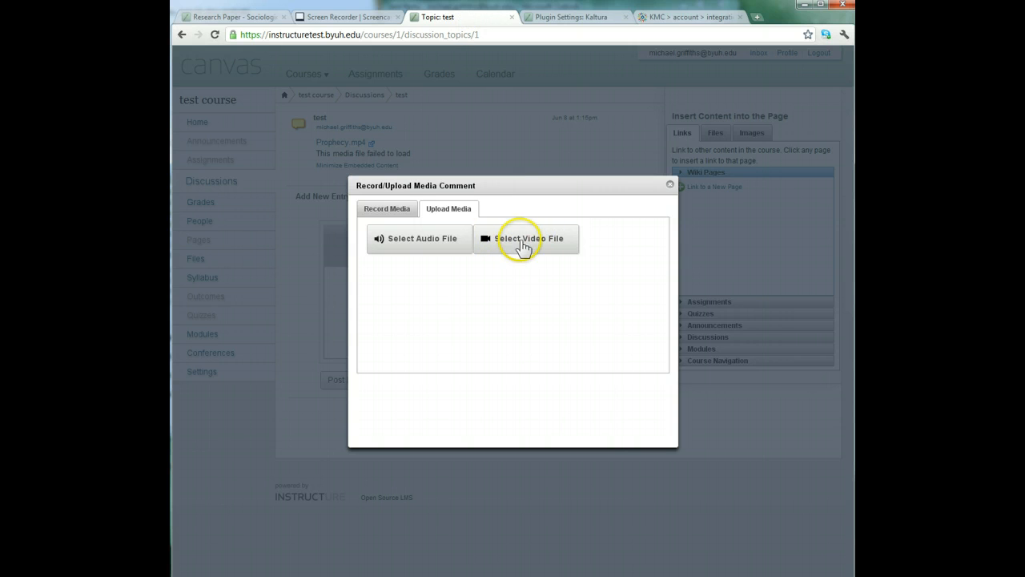
click(570, 16)
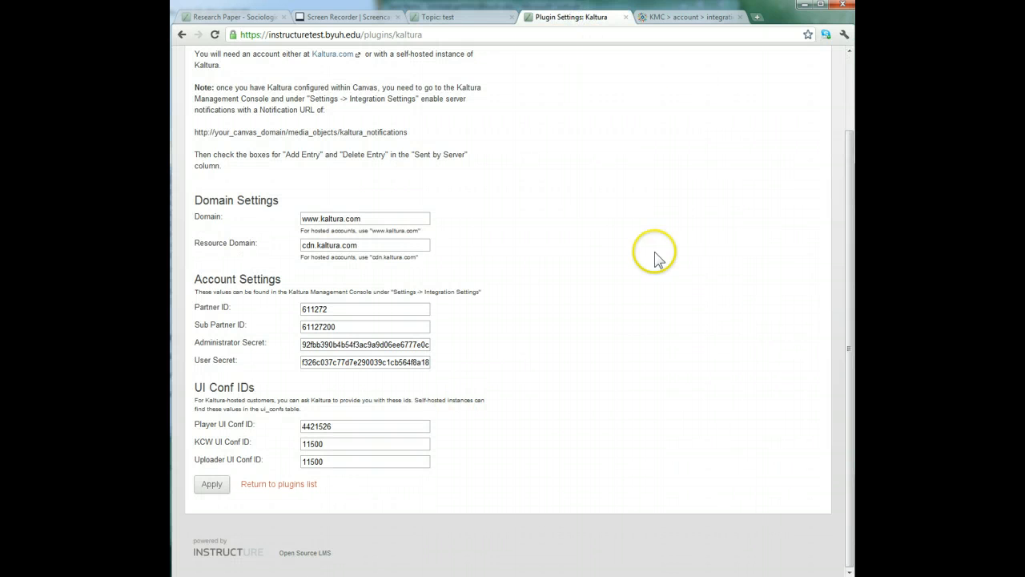
click(436, 16)
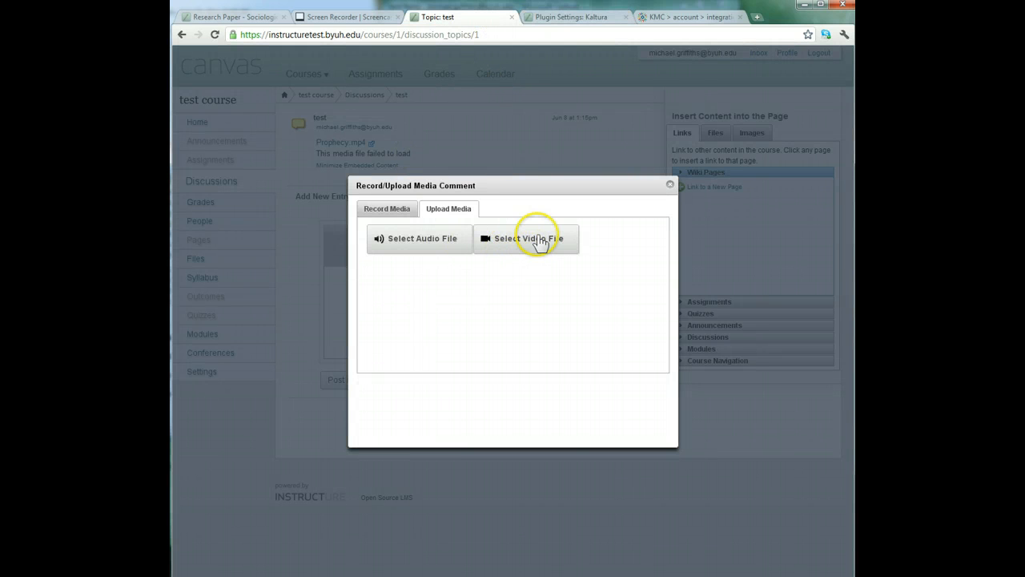
click(526, 237)
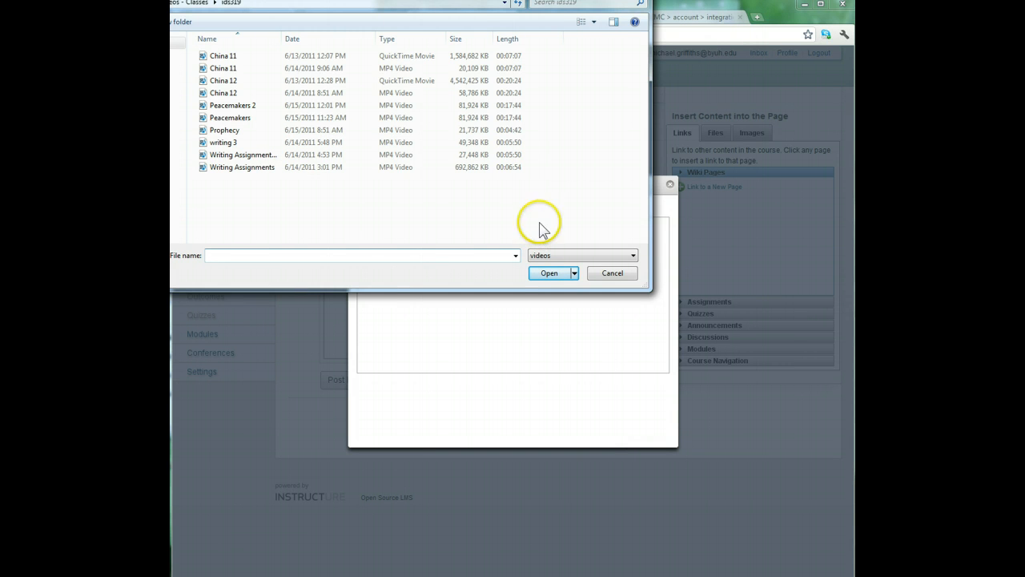
Select Prophecy.mp4 in the file dialog and submit it as the media comment
click(232, 105)
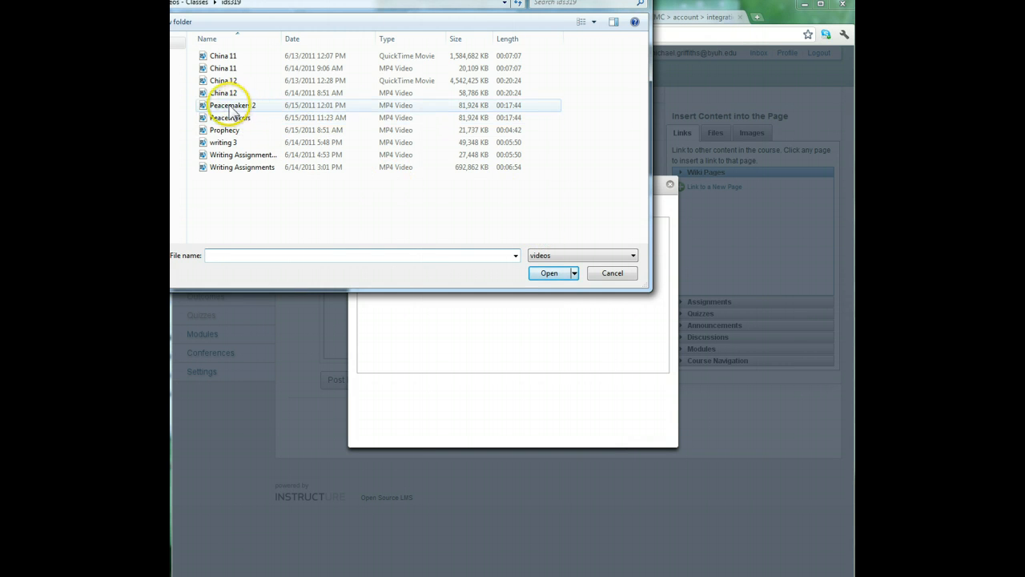
click(224, 130)
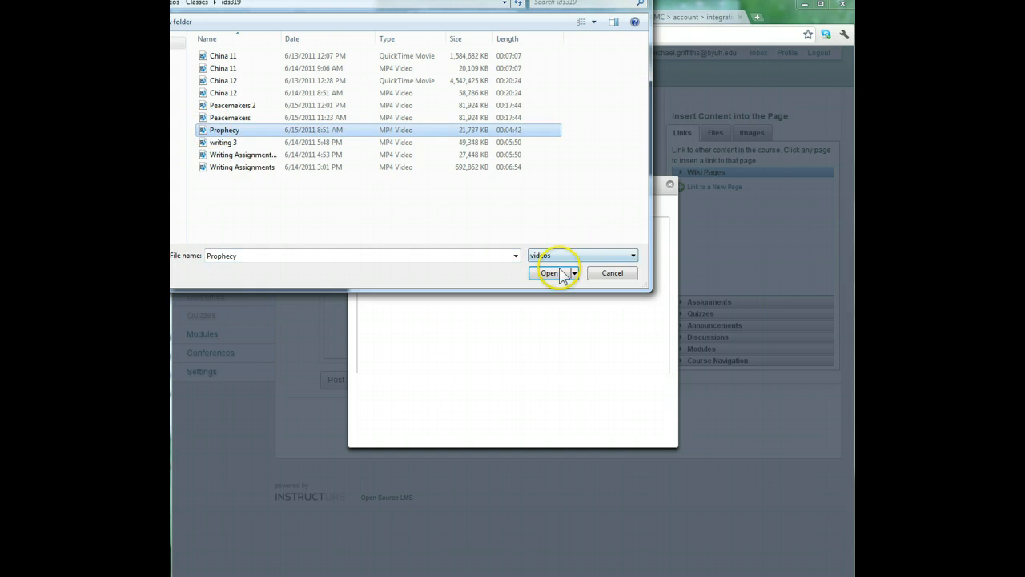
click(550, 272)
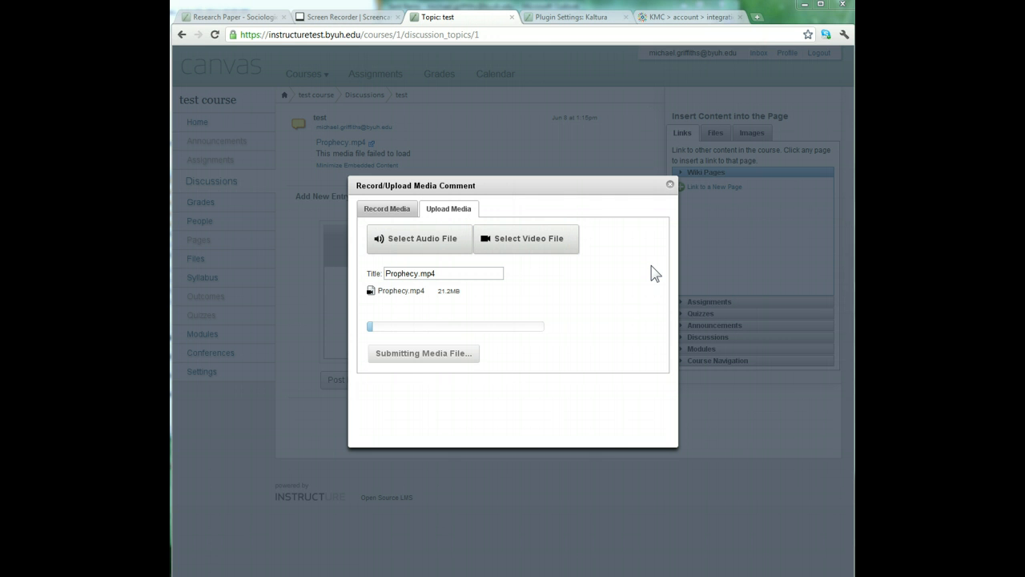
mouse_move(623, 377)
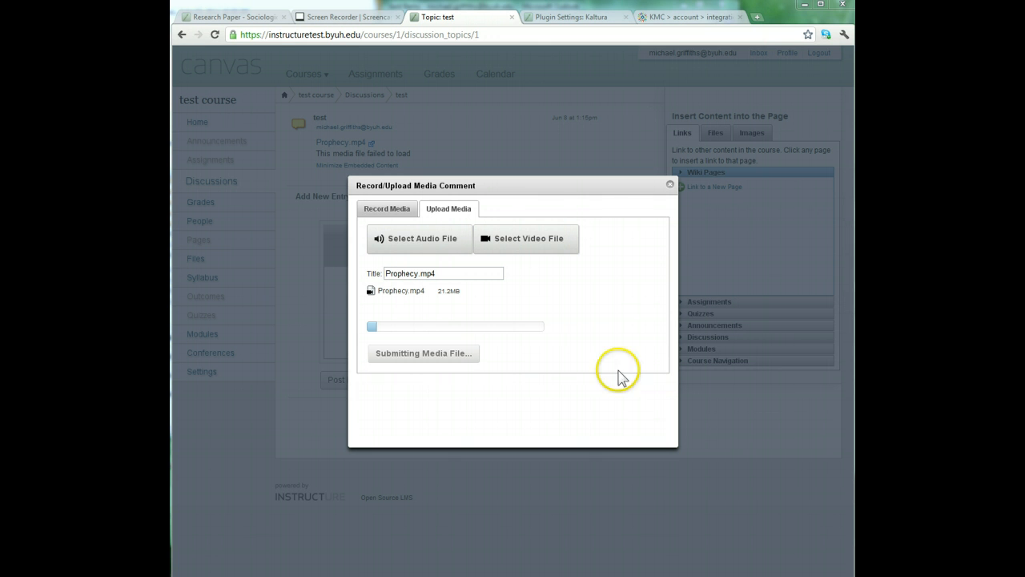
mouse_move(551, 416)
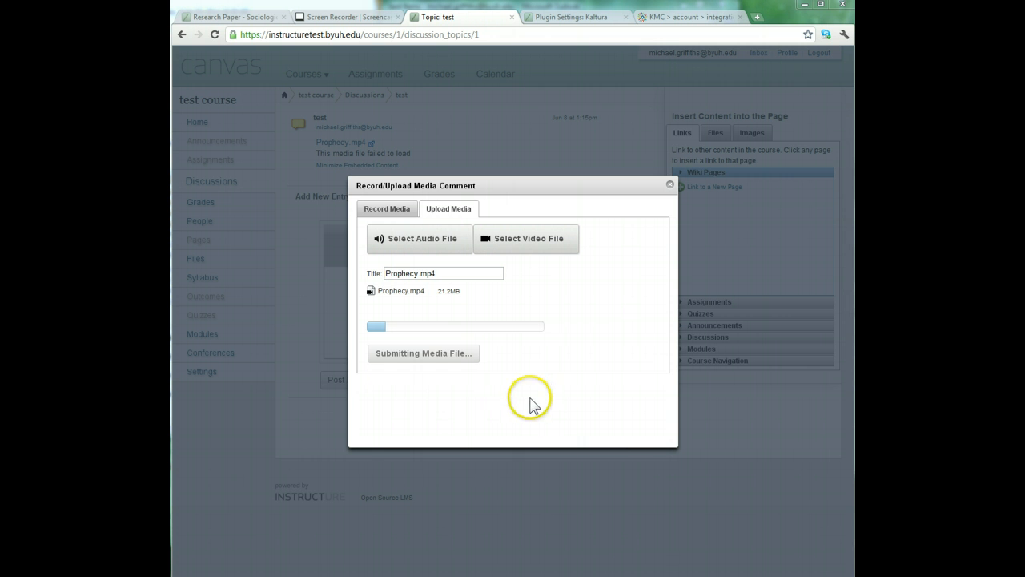
mouse_move(447, 392)
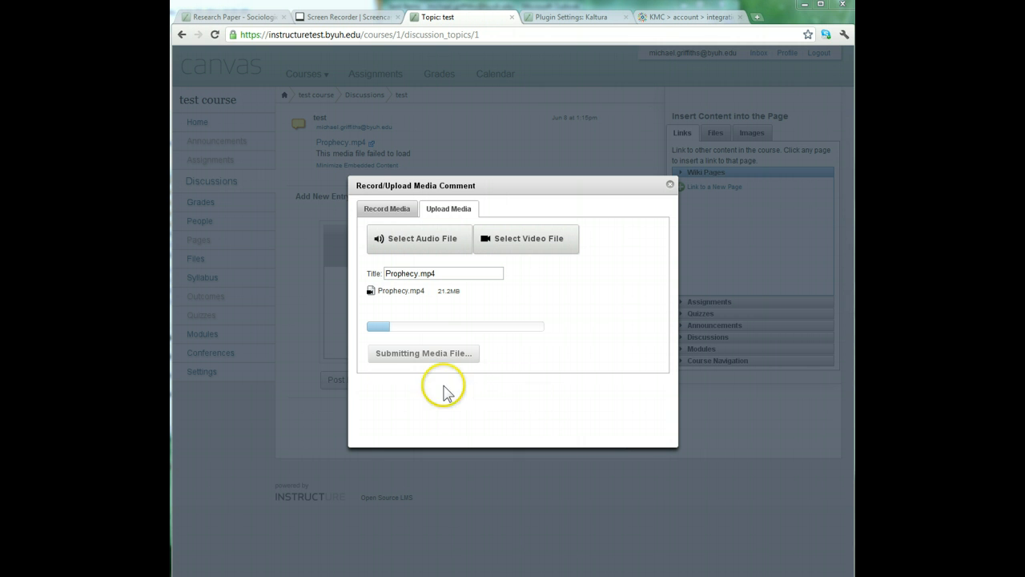
mouse_move(439, 416)
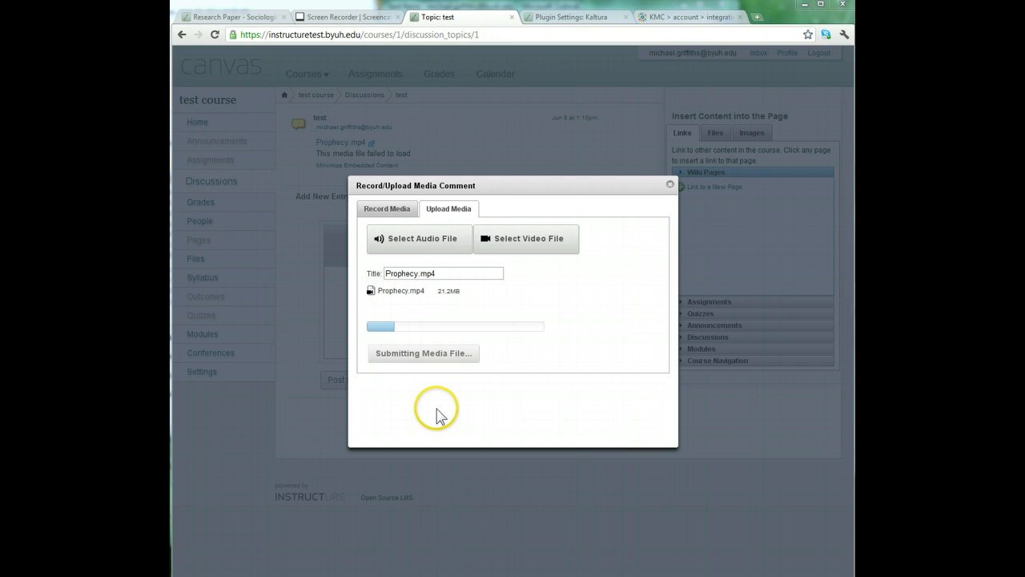
mouse_move(441, 410)
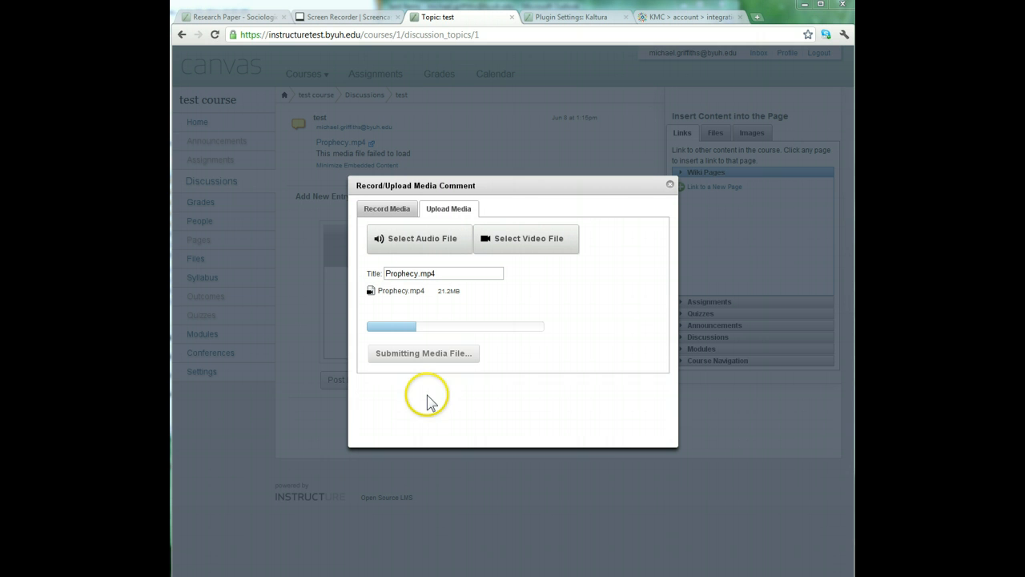
mouse_move(431, 400)
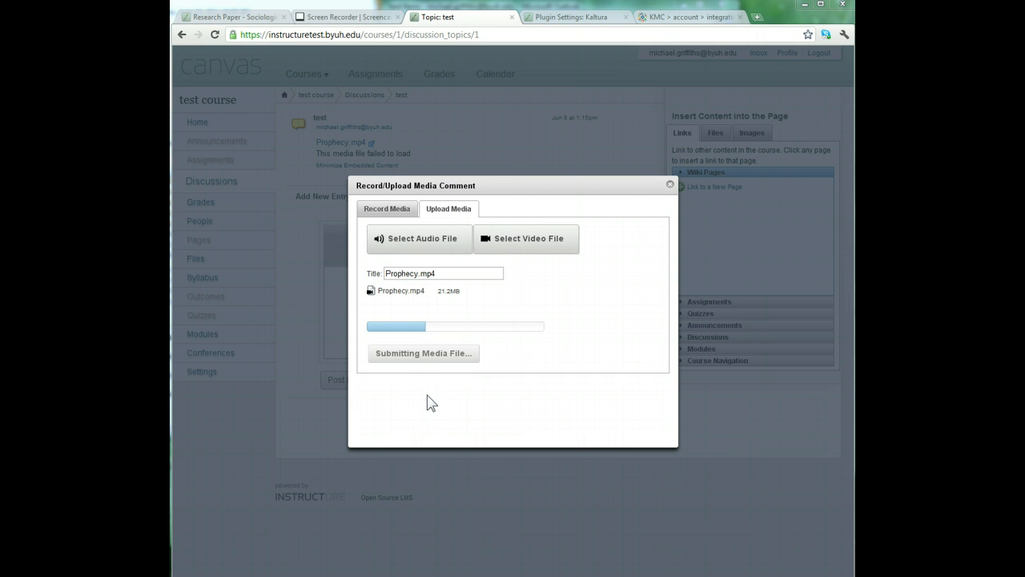
mouse_move(358, 477)
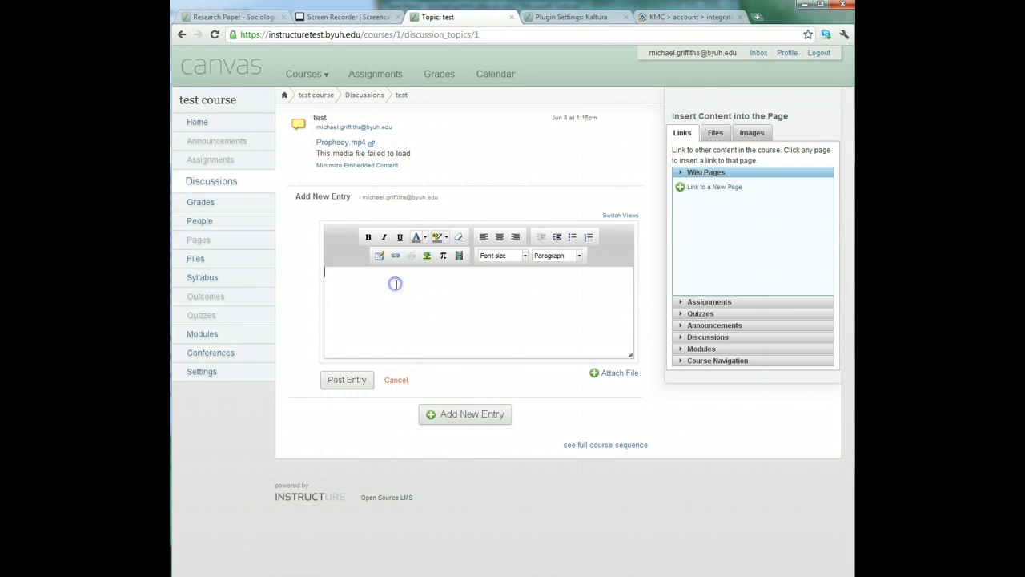
mouse_move(382, 266)
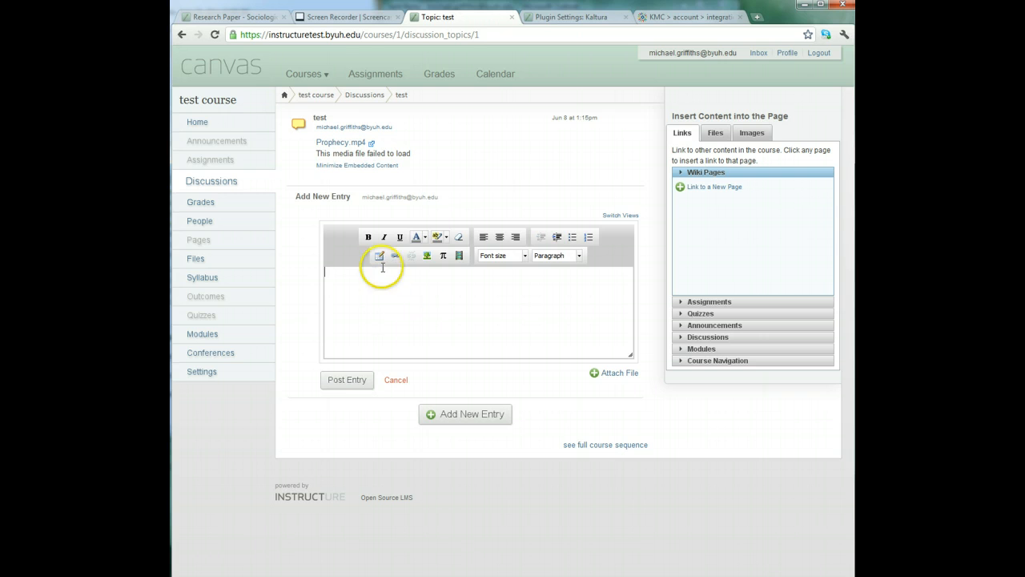
mouse_move(388, 312)
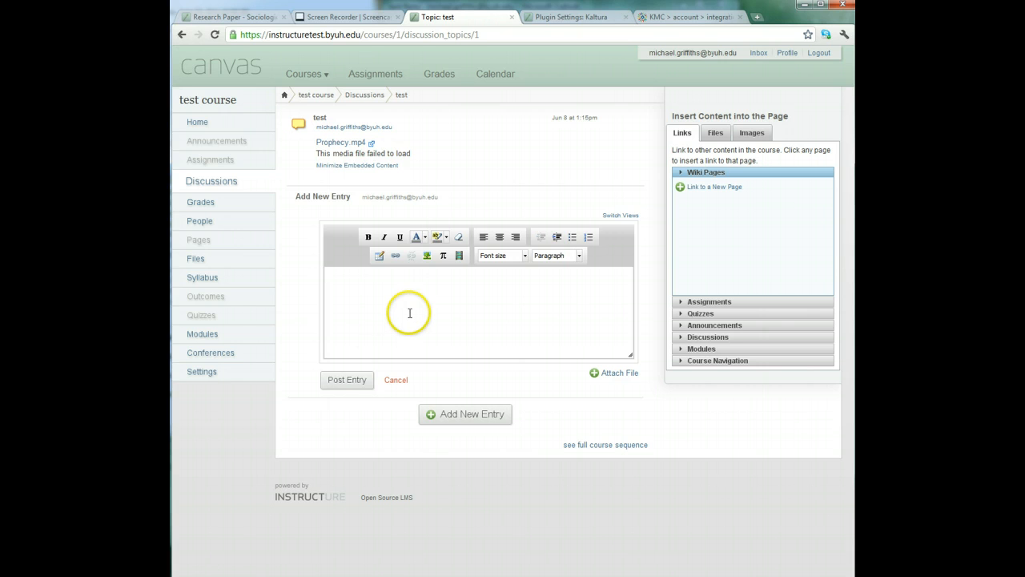
mouse_move(428, 301)
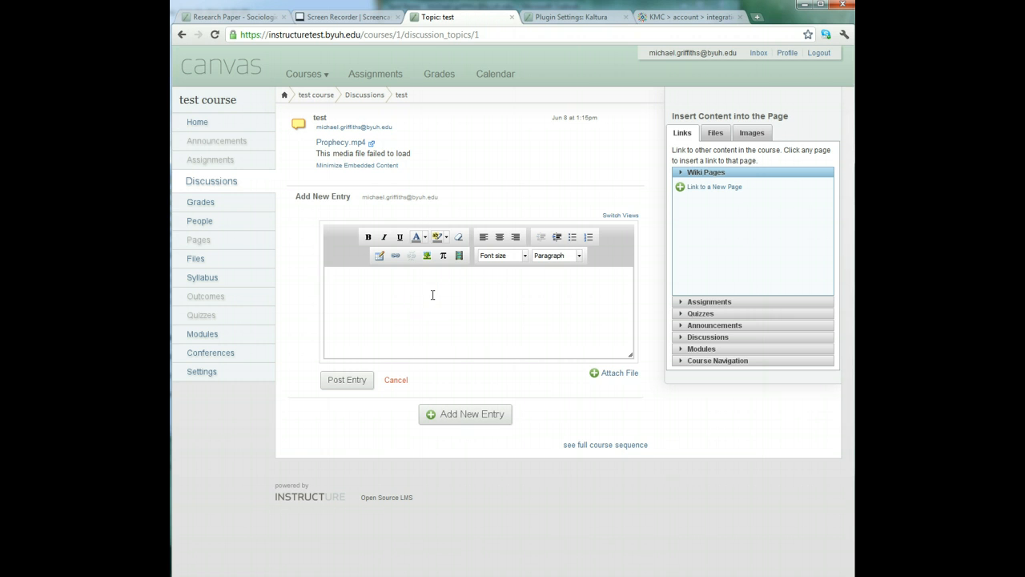
Abandon the reply with the failed media file and go to the Kaltura plugin settings page
click(329, 272)
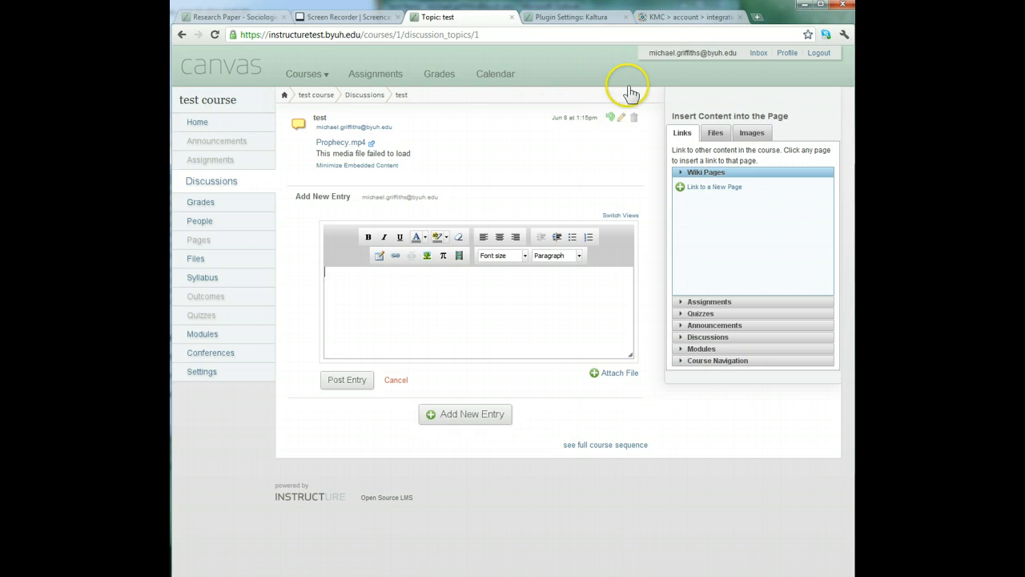
click(570, 16)
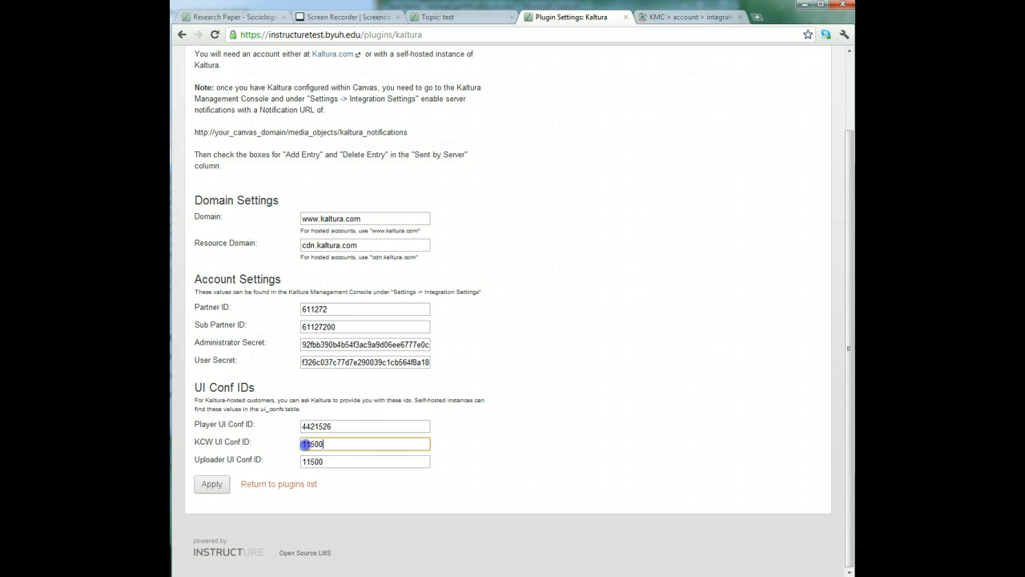
triple_click(365, 461)
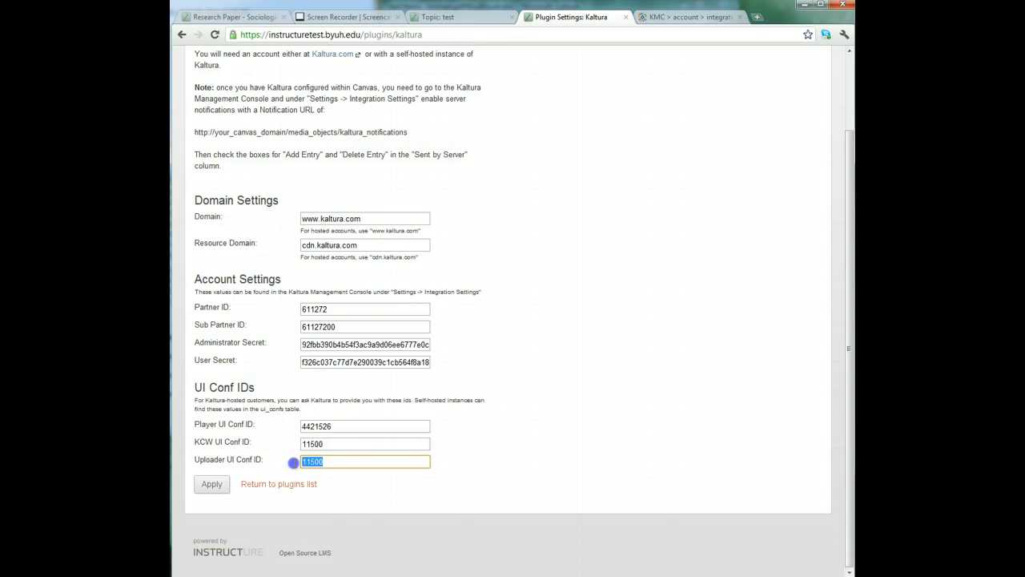
click(365, 442)
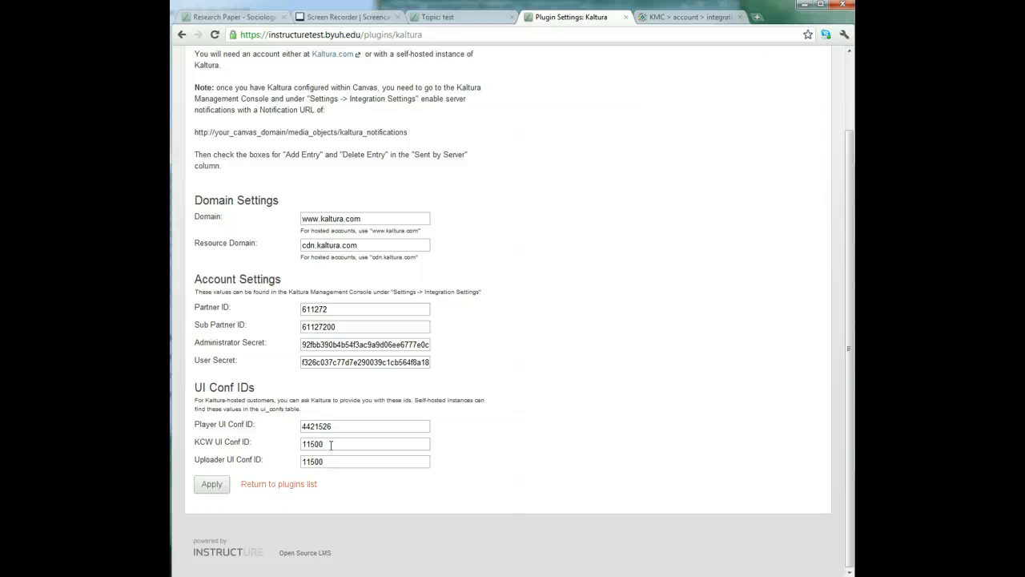
mouse_move(541, 464)
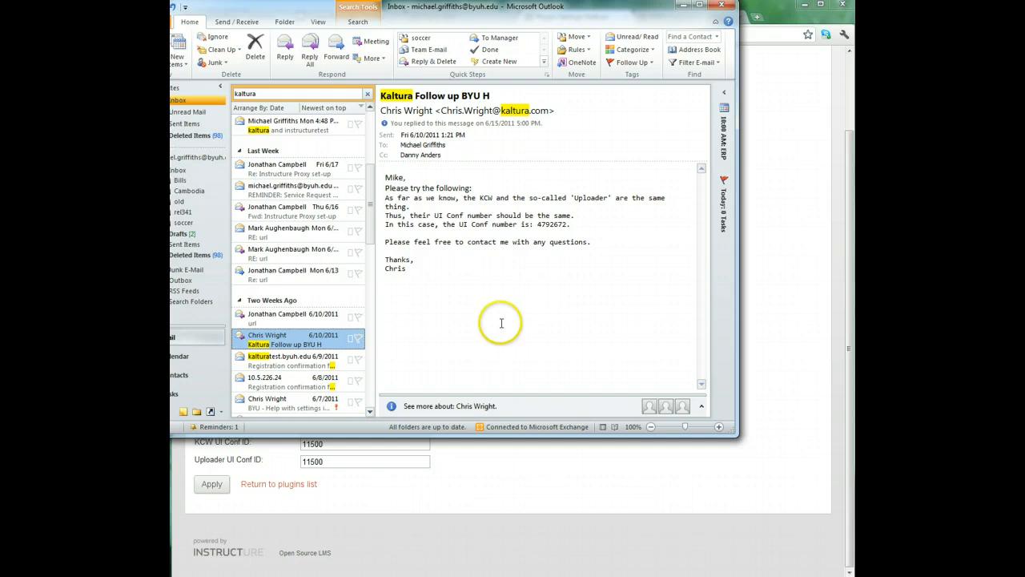
mouse_move(547, 245)
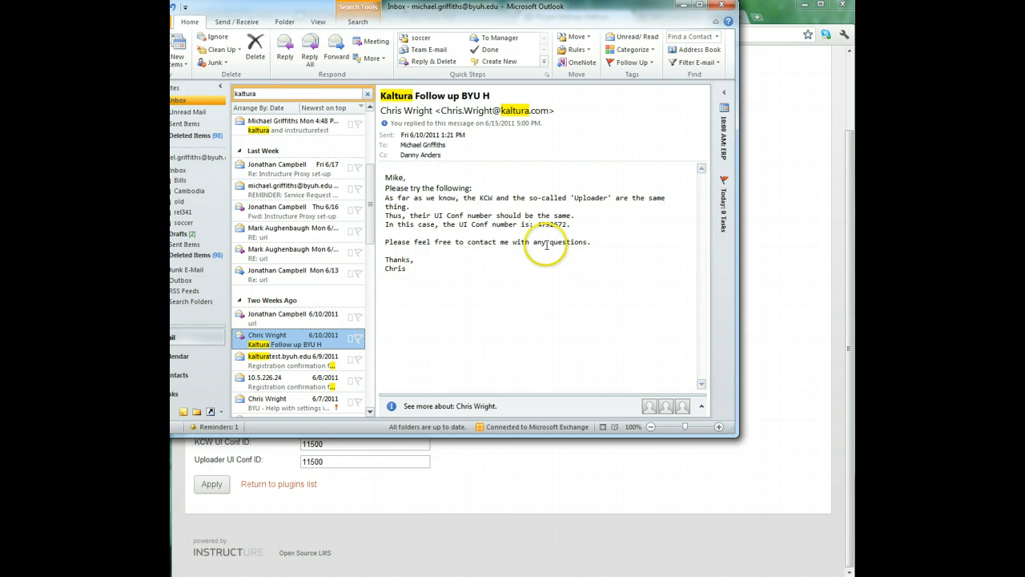
mouse_move(535, 240)
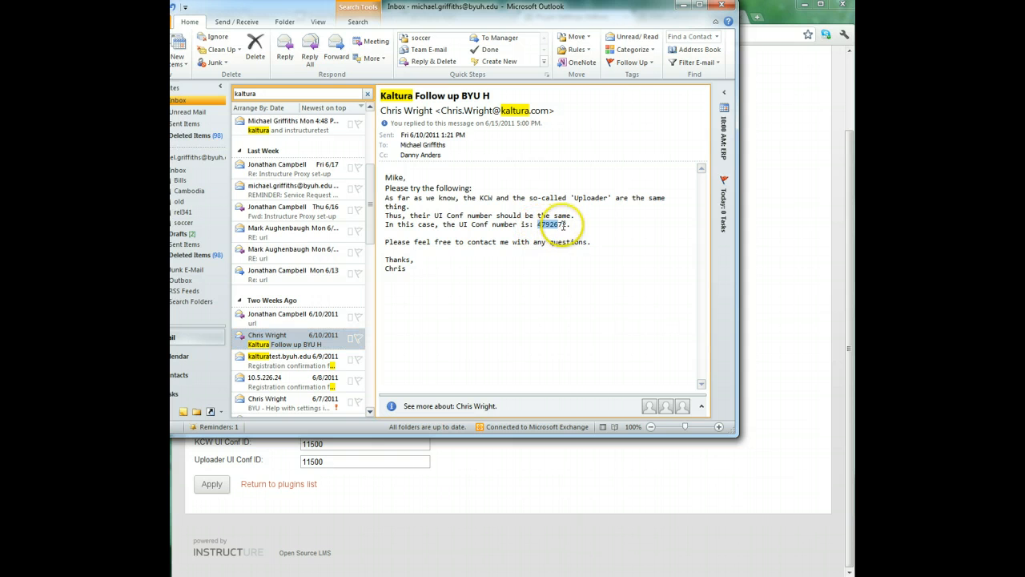
mouse_move(606, 276)
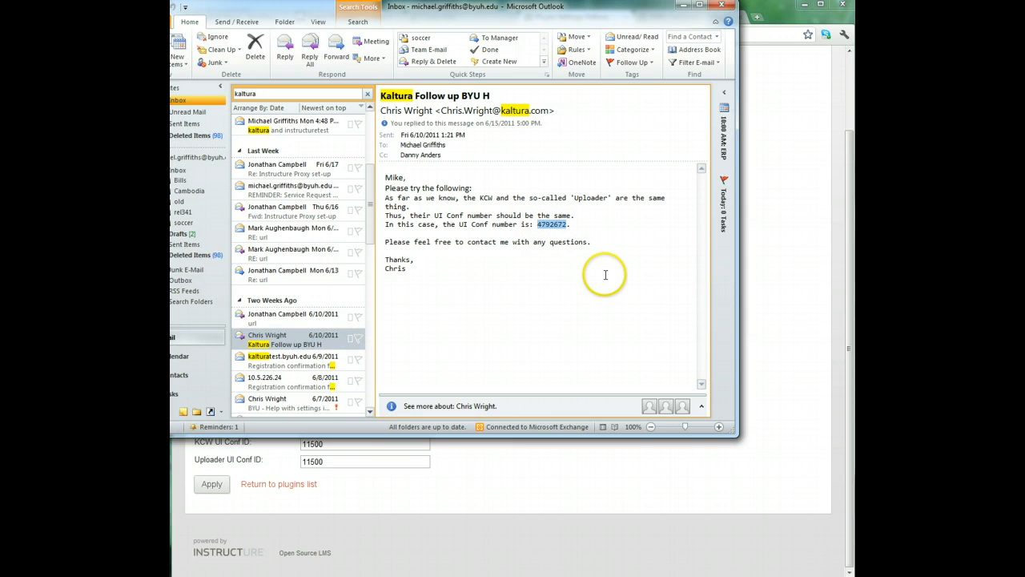
mouse_move(404, 171)
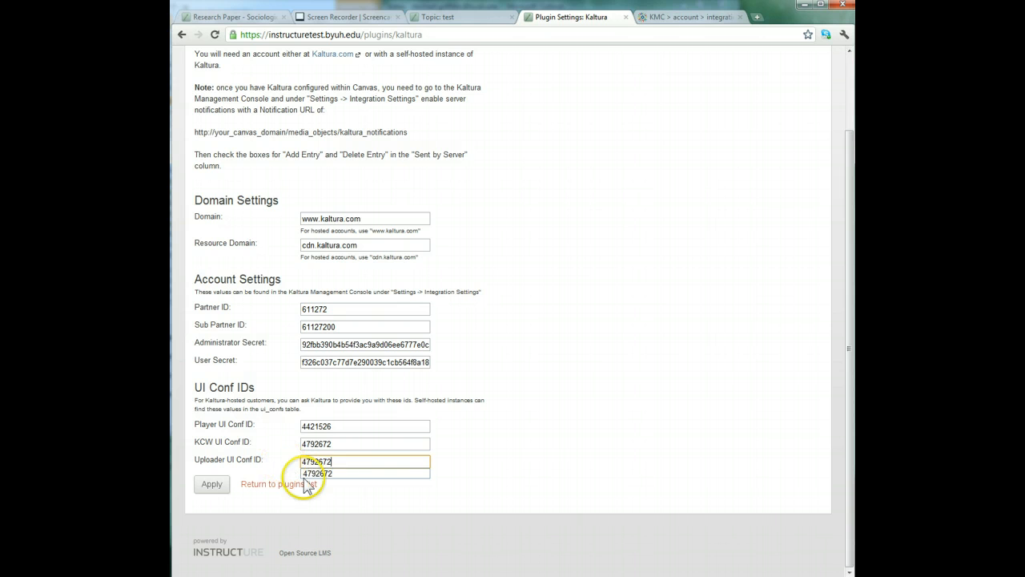
Apply KCW and Uploader UI Conf IDs of 4792672, then return to the 'Topic: test' discussion
click(211, 483)
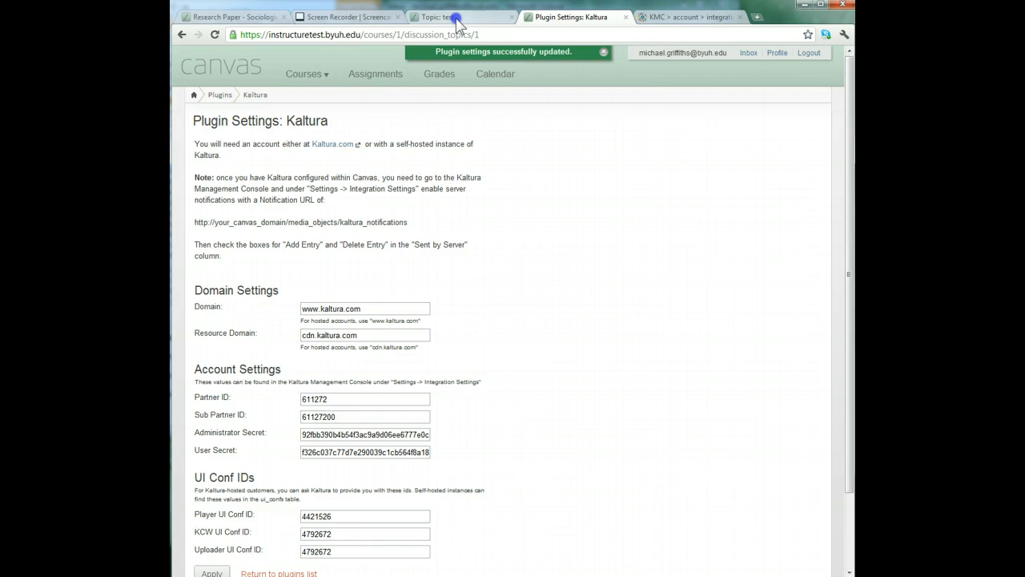
click(436, 16)
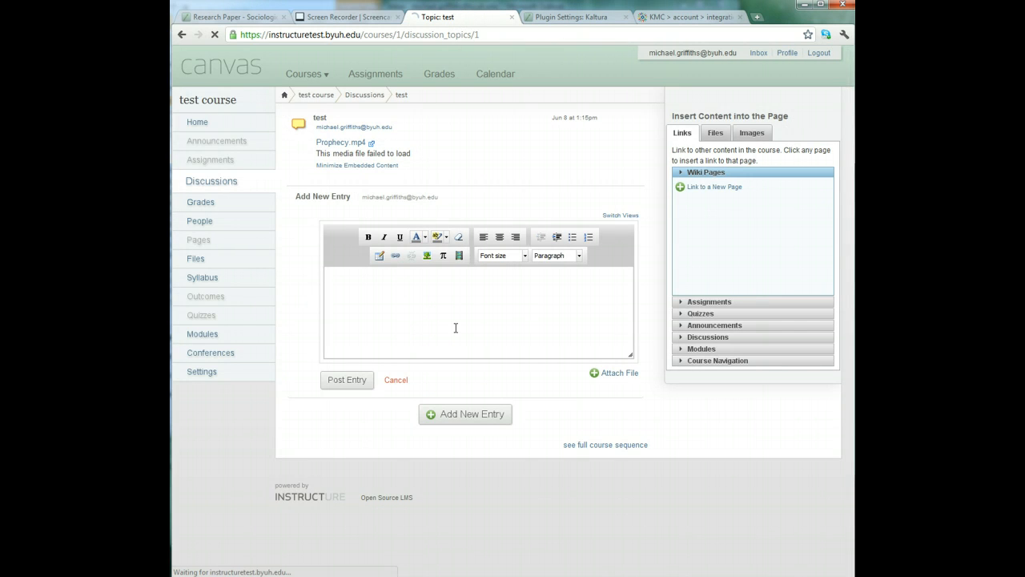
Add a new discussion entry and bring up the media comment dialog on its Upload Media option
click(395, 379)
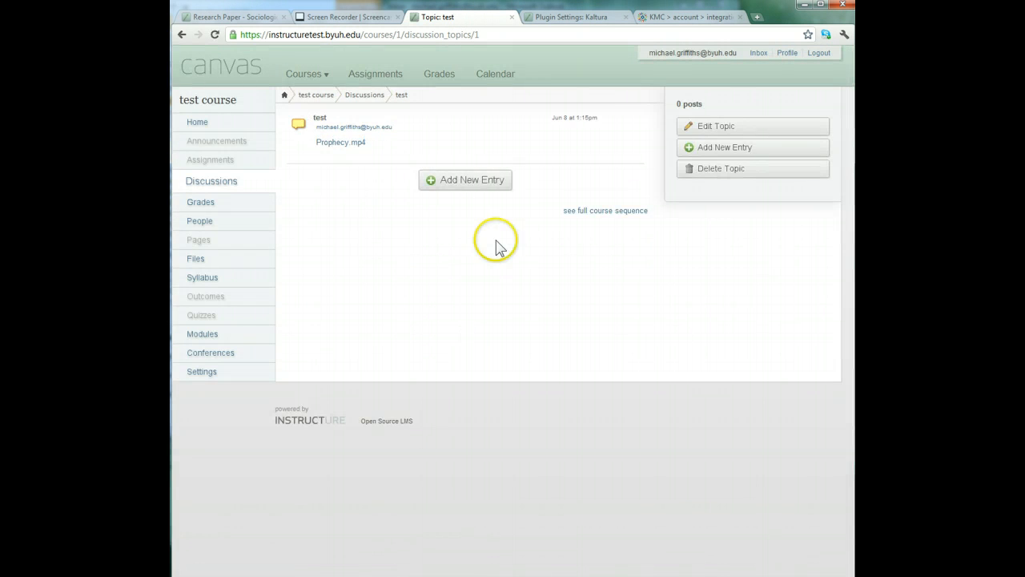
click(465, 179)
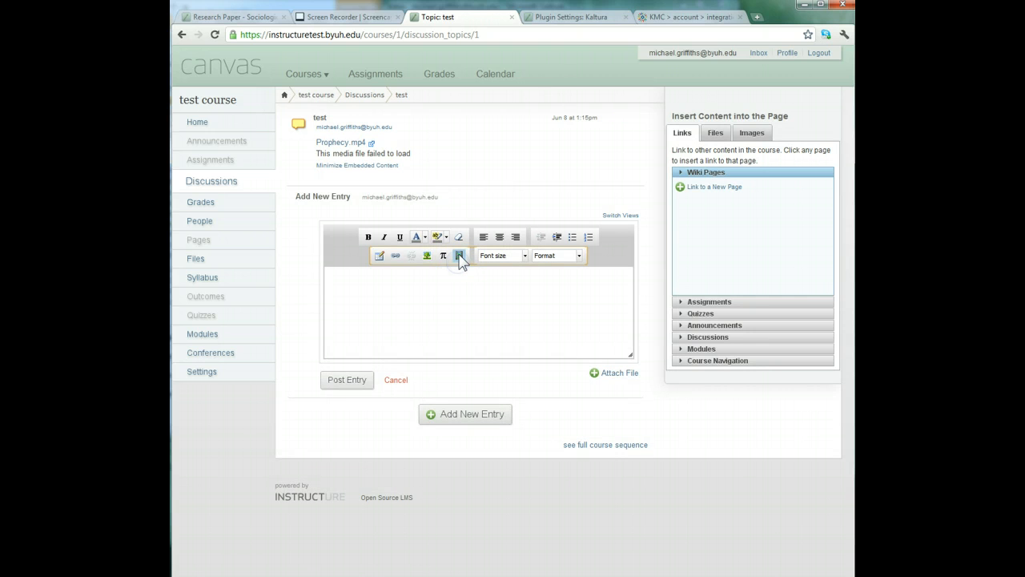
click(458, 256)
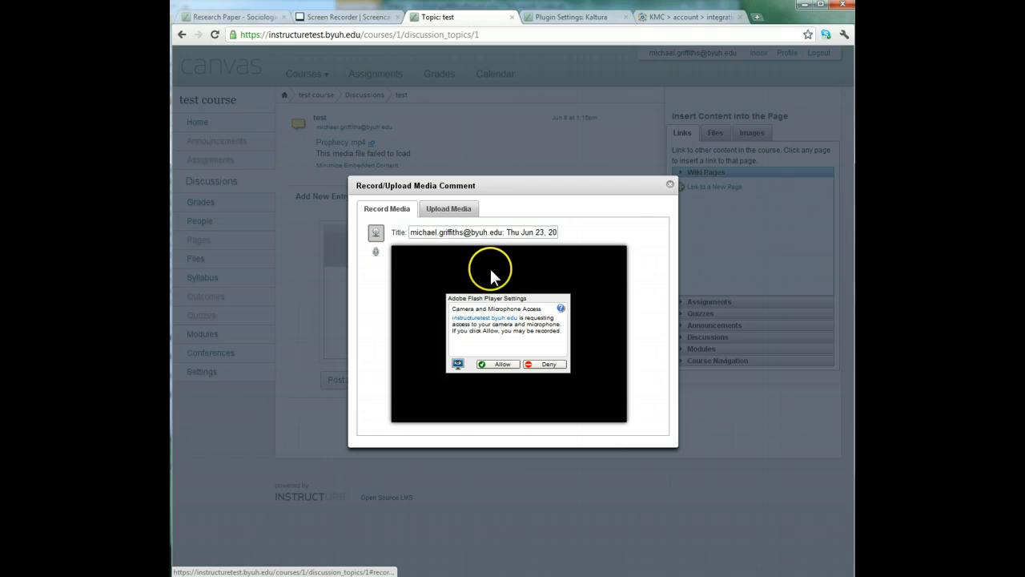
mouse_move(506, 369)
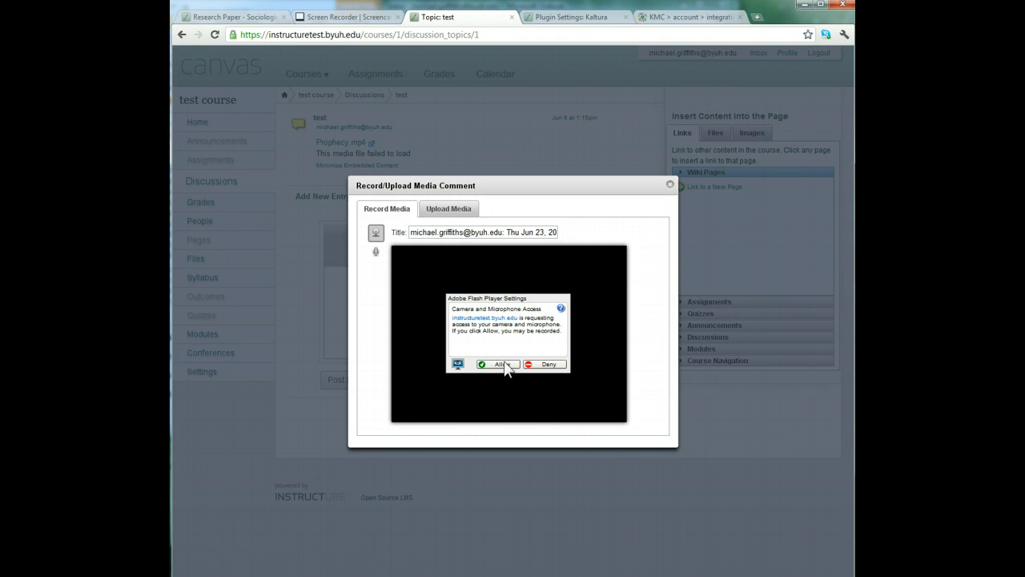
click(448, 208)
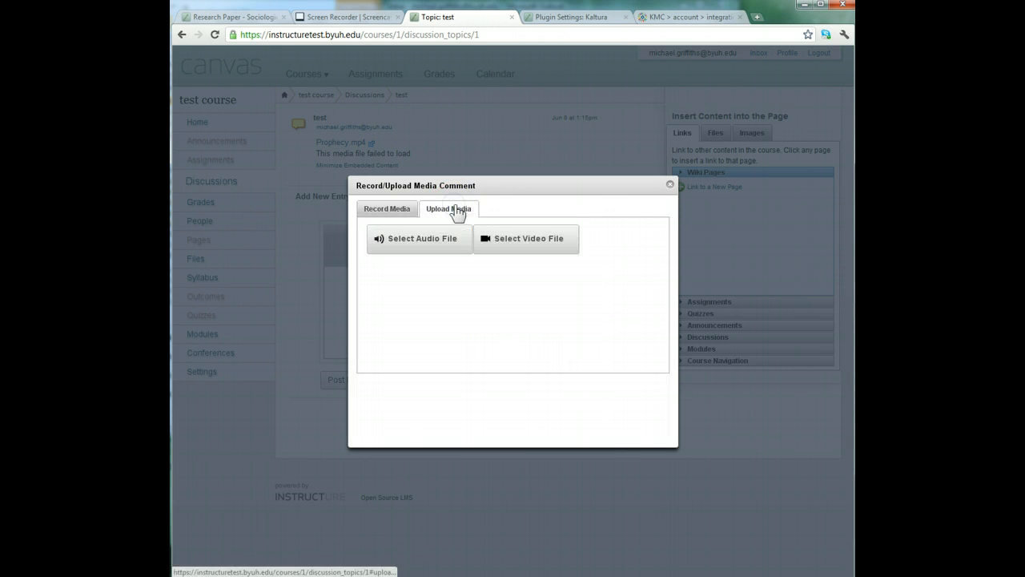
mouse_move(525, 243)
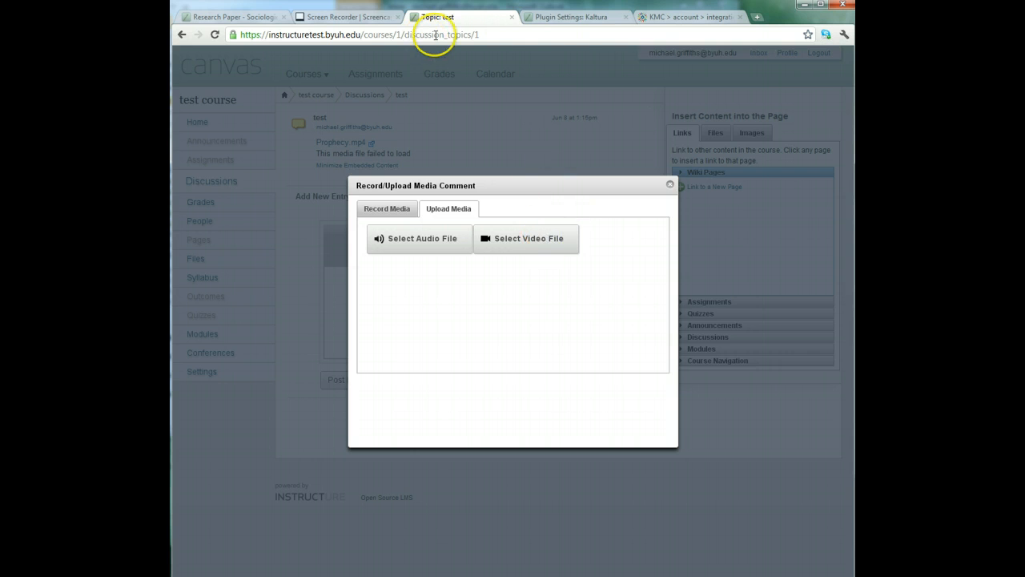
click(570, 16)
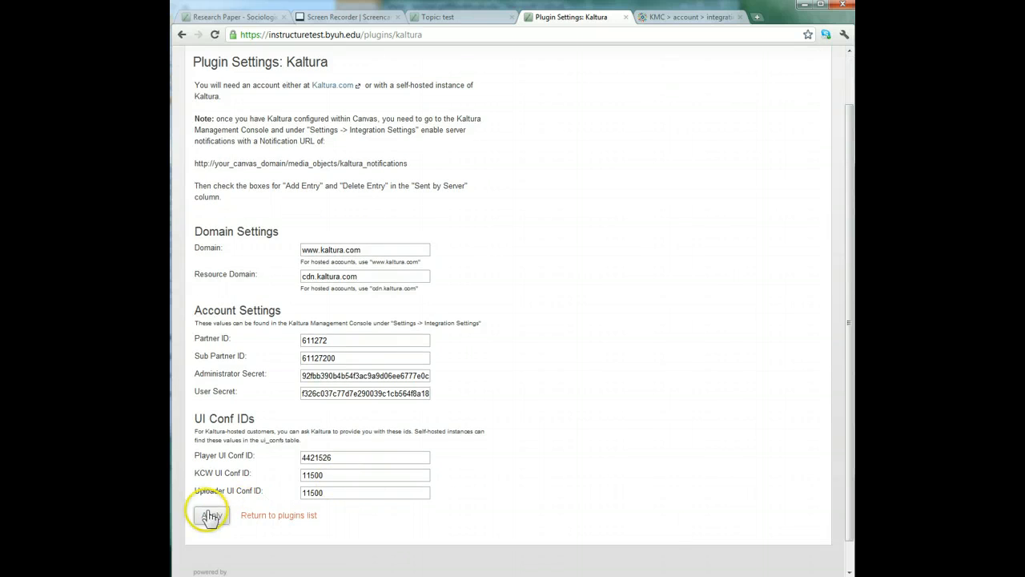
Apply the Kaltura plugin settings with KCW and Uploader UI Conf IDs restored to 11500
click(211, 515)
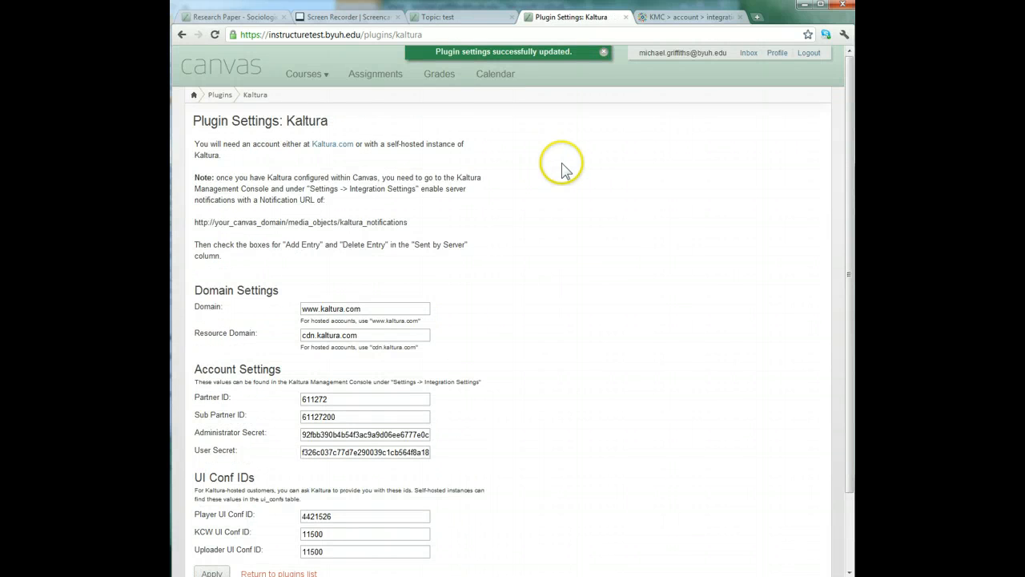
mouse_move(573, 317)
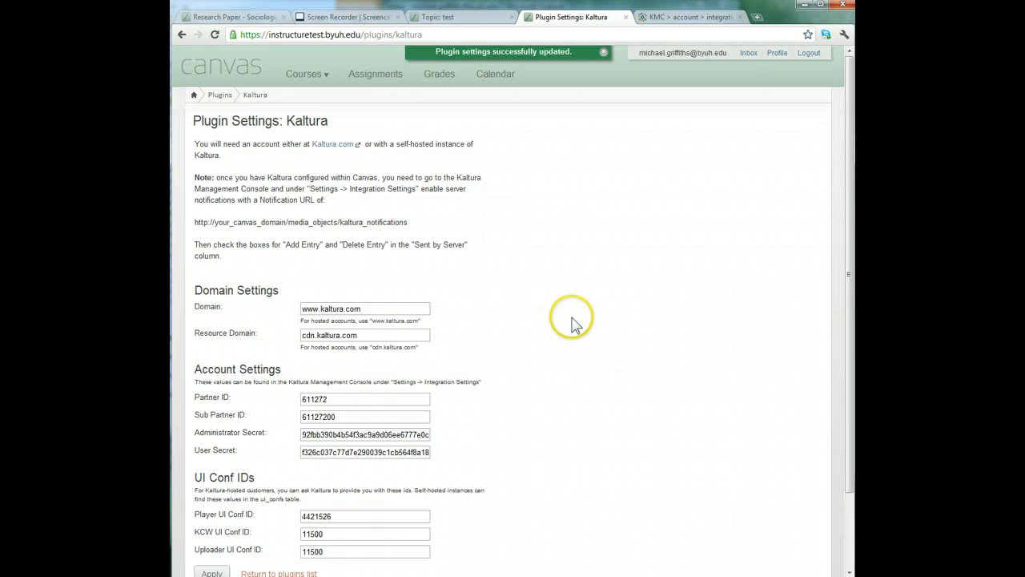
mouse_move(595, 307)
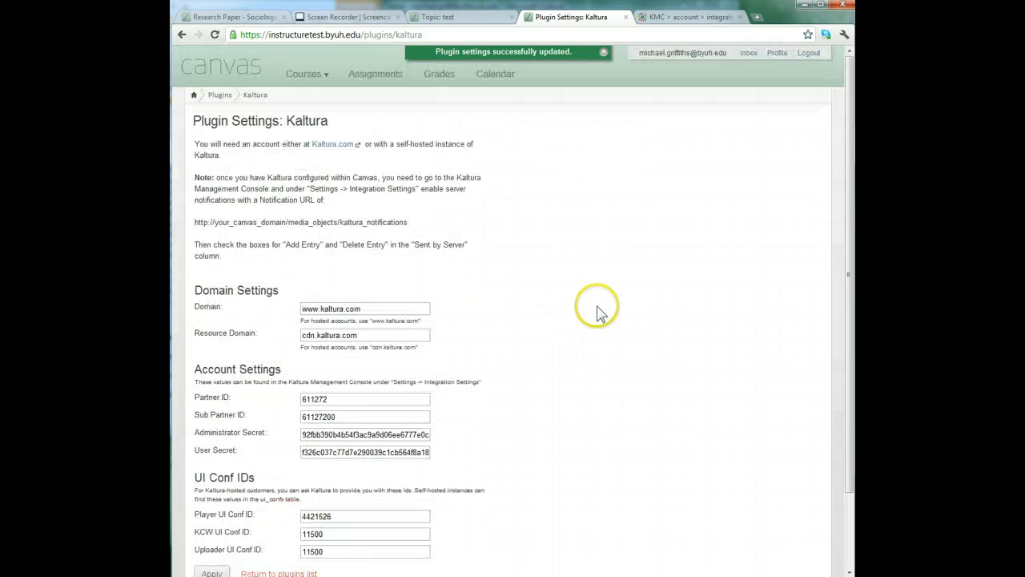